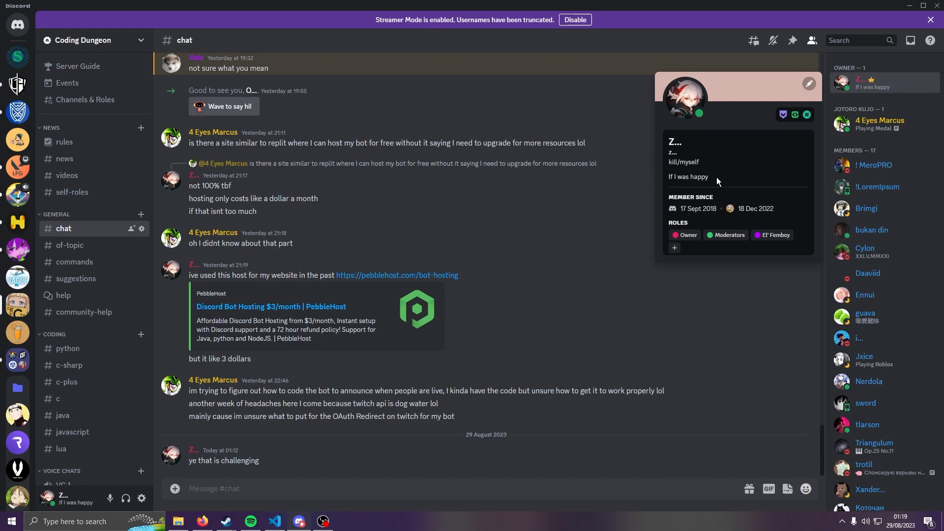
# Start youtube.py with import time and import requests
pyautogui.doubleClick(688, 177)
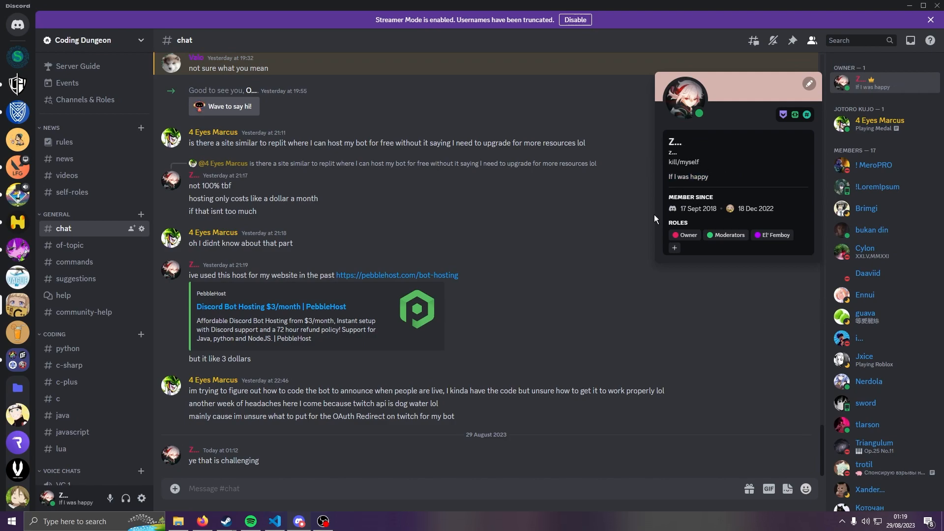
pyautogui.moveTo(482, 373)
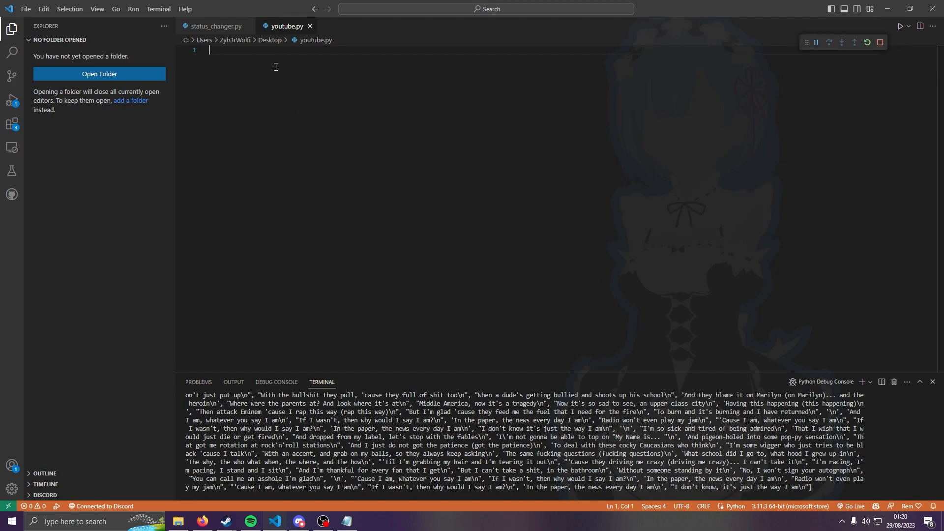
pyautogui.write('import')
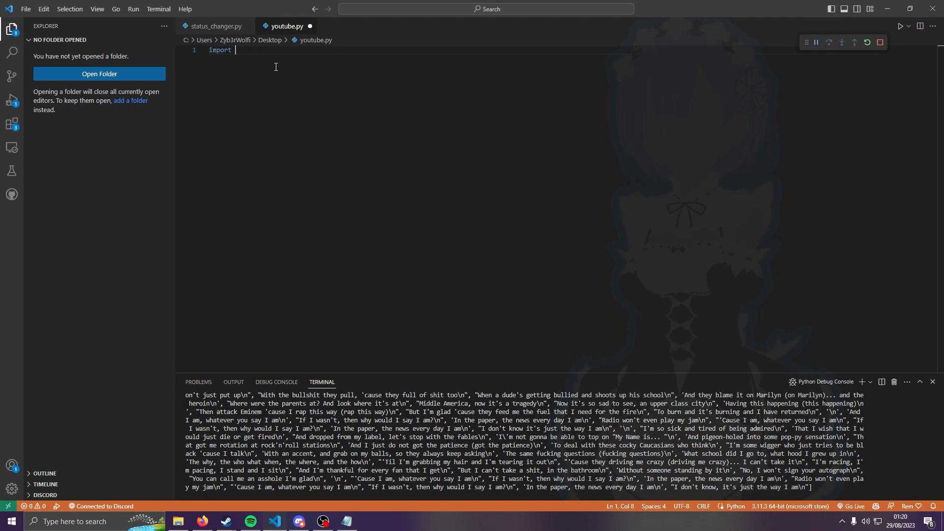
pyautogui.write('time')
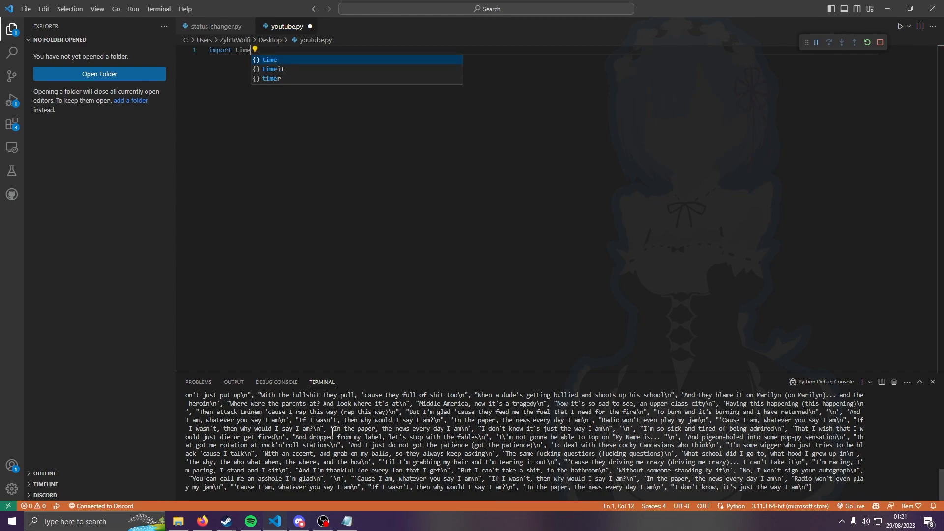
pyautogui.moveTo(228, 521)
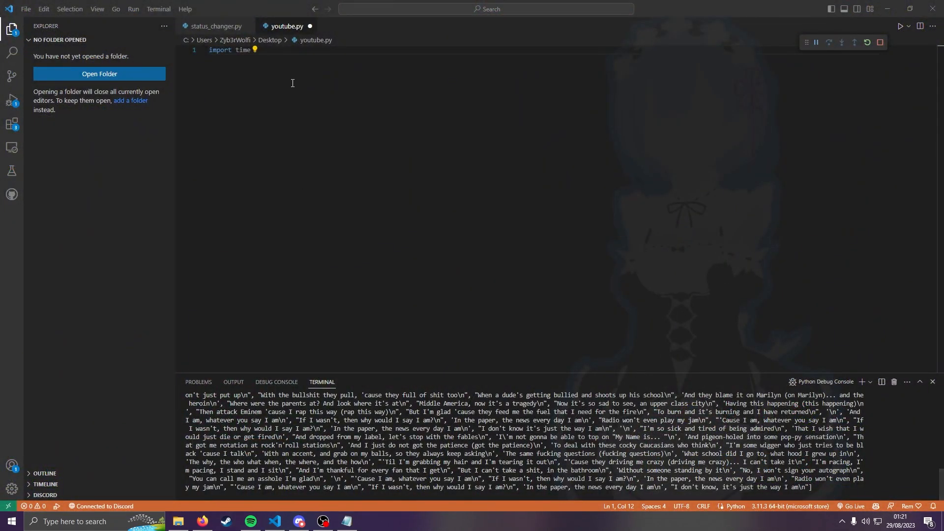
pyautogui.write('i')
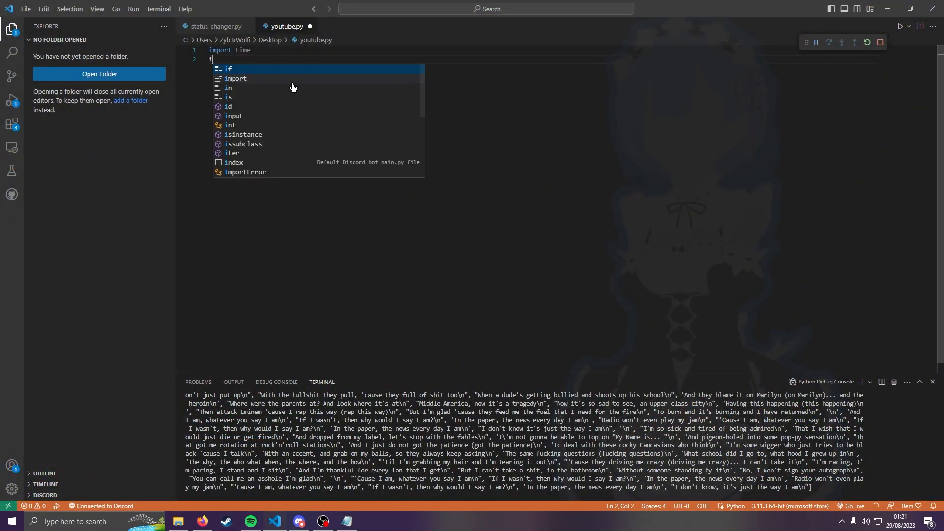
pyautogui.write('mport requests')
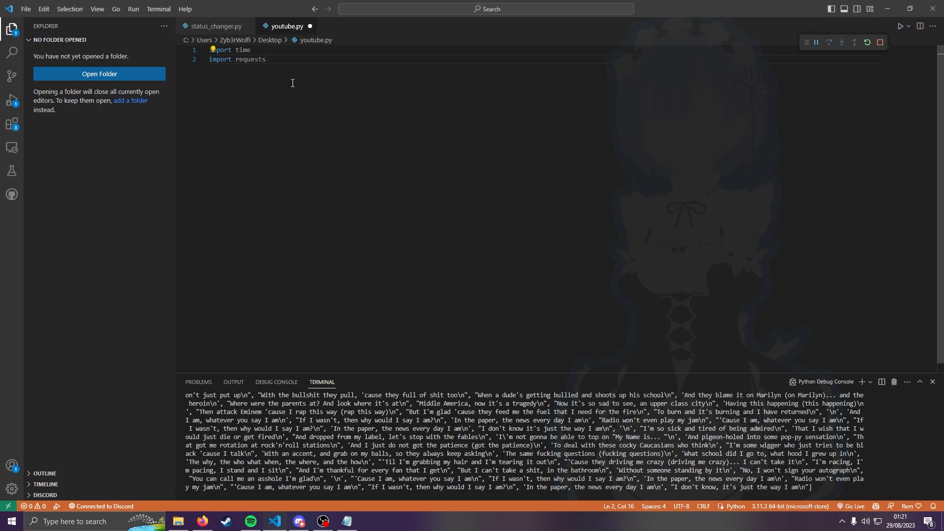
pyautogui.click(323, 526)
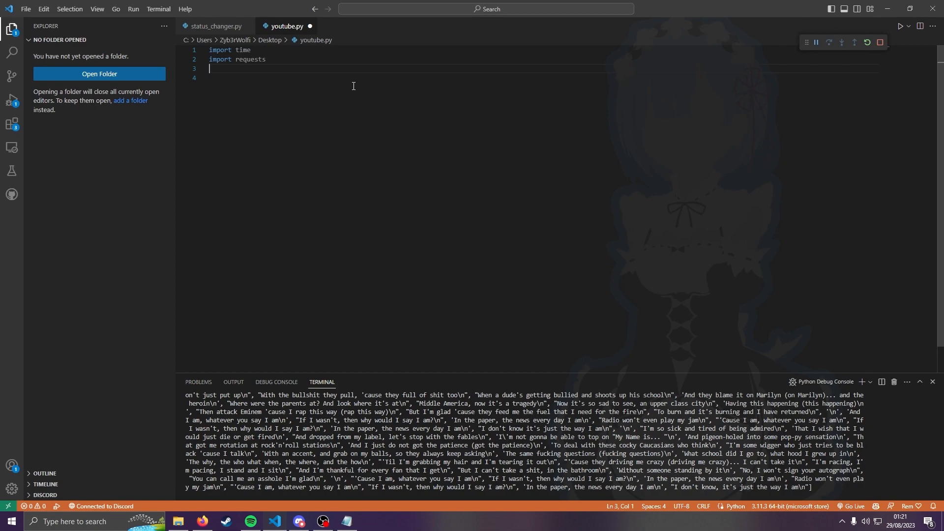
pyautogui.write('url = "https://discord.com/api/v9/users/@me"')
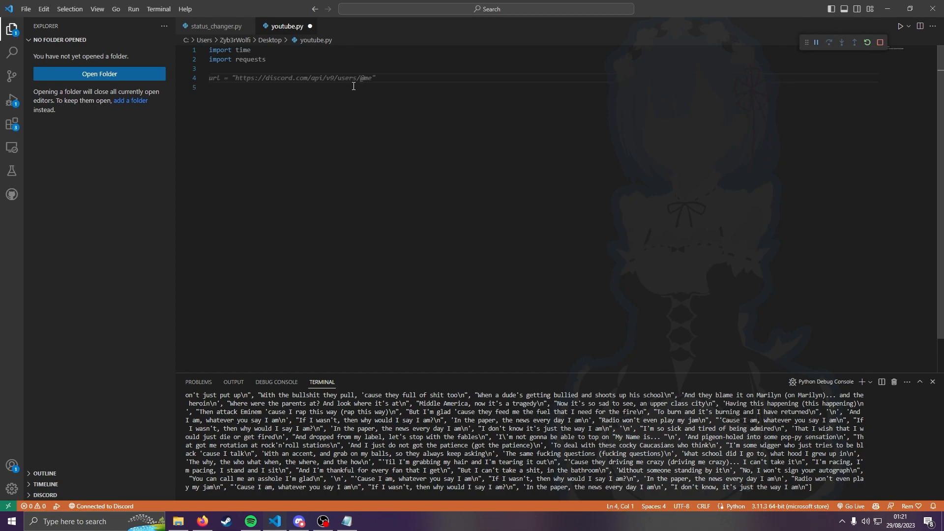
pyautogui.click(234, 79)
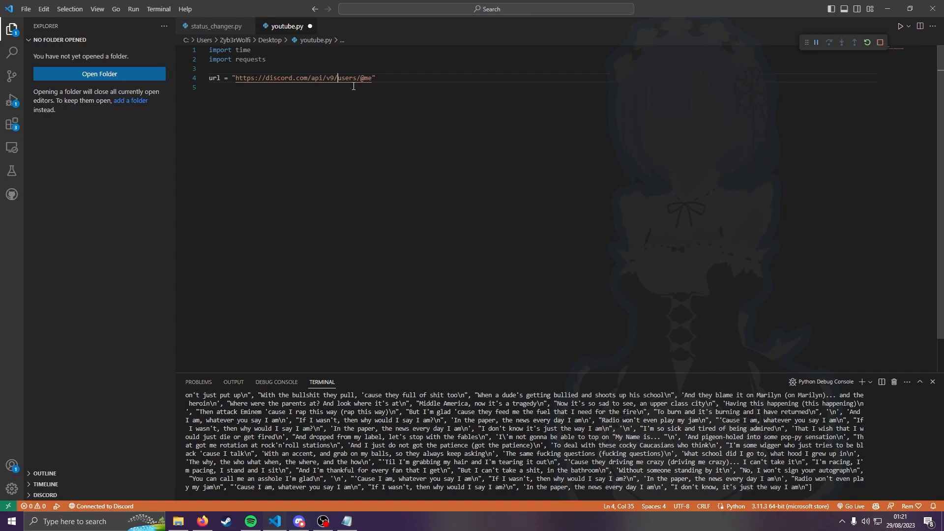
pyautogui.press('Right')
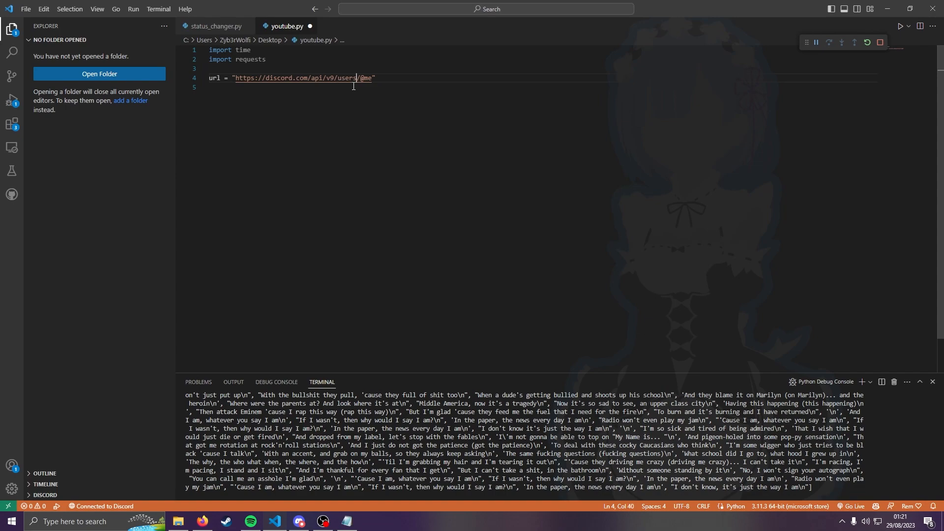
pyautogui.click(292, 77)
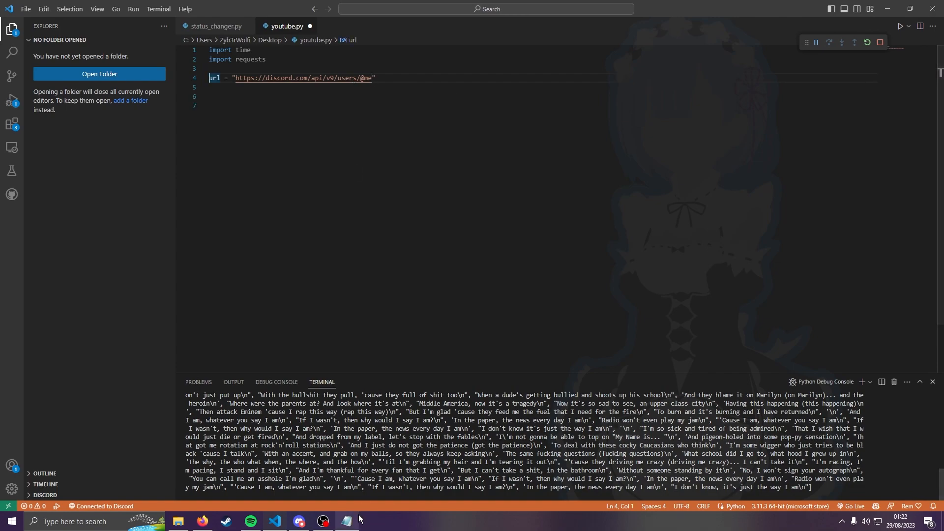
pyautogui.click(346, 521)
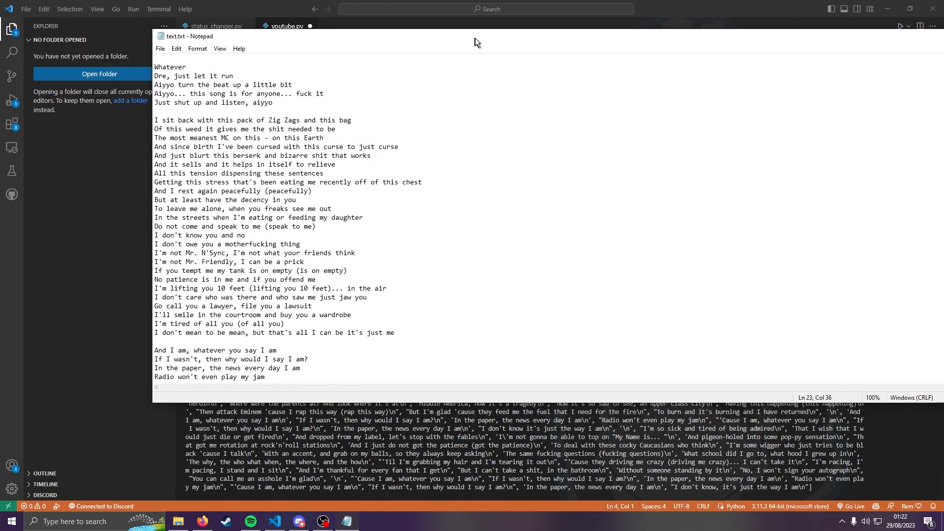
pyautogui.scroll(-3)
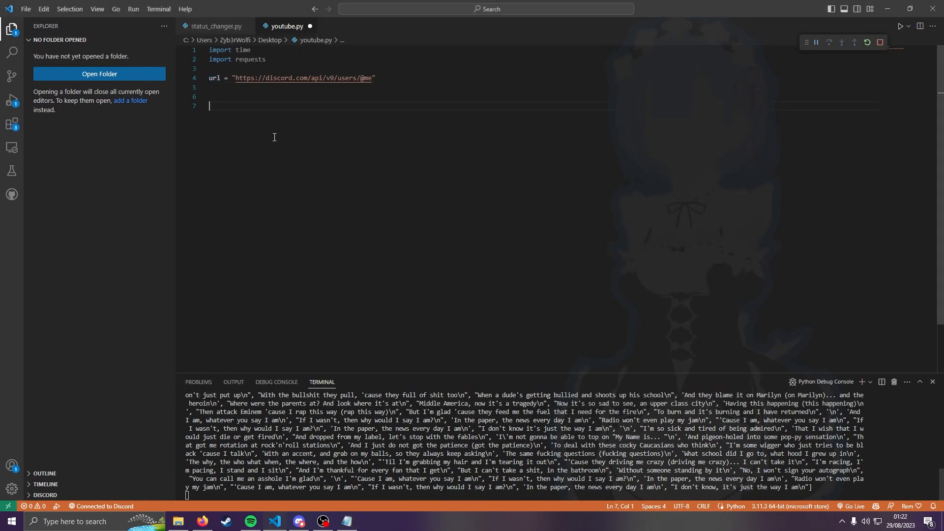
# Read text.txt into lines with File = open("text.txt", "r") and File.readlines()
pyautogui.write('file = open("text.txt", "r")')
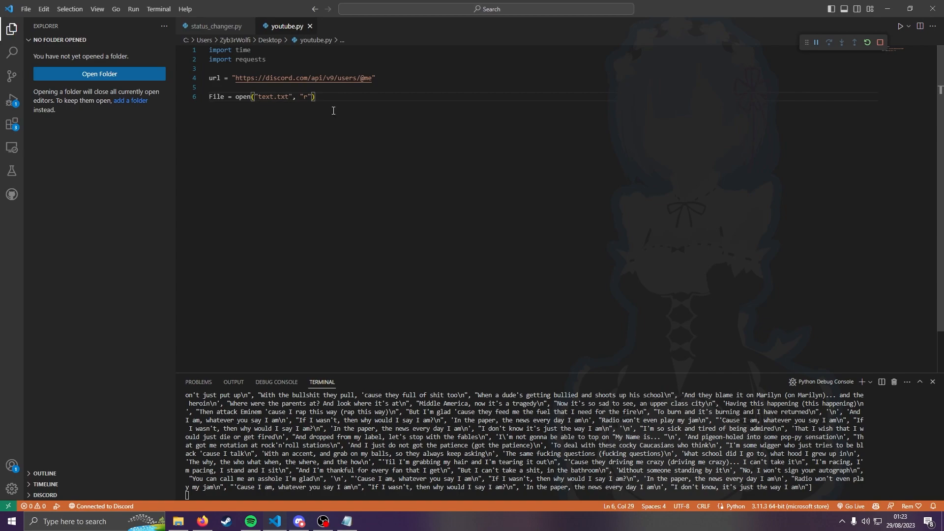
pyautogui.moveTo(438, 317)
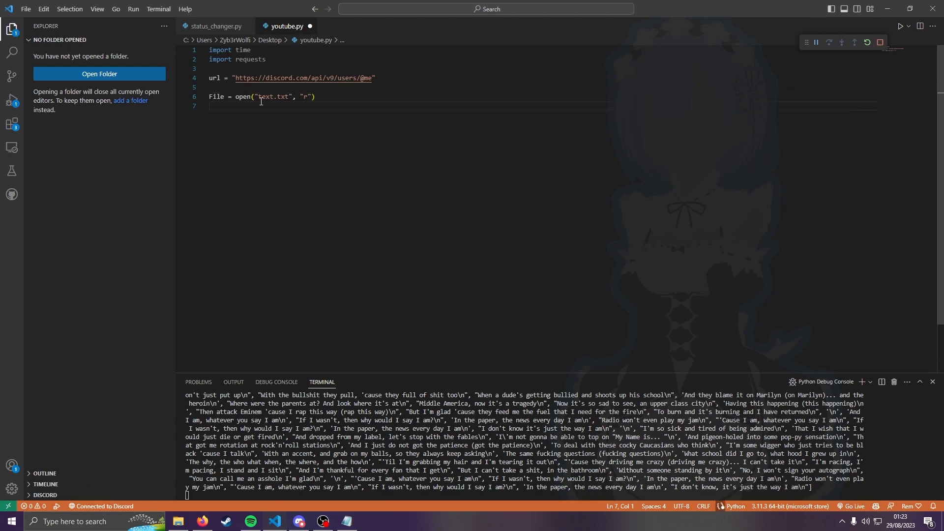
pyautogui.write('lines = File.readlines()')
pyautogui.write('def')
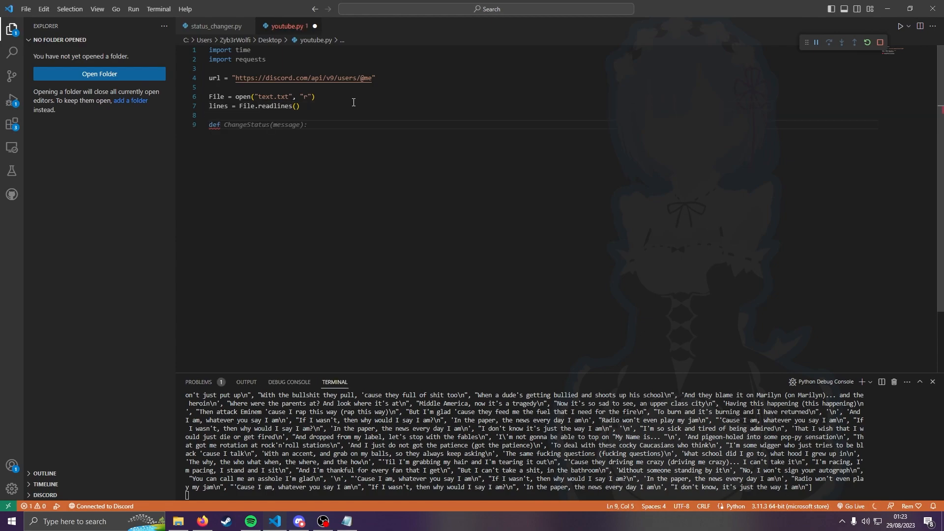
# Define ChangeStatus(message) and begin its header dict with an "authorization" key
pyautogui.doubleClick(245, 125)
pyautogui.write(' ChangeStatus(')
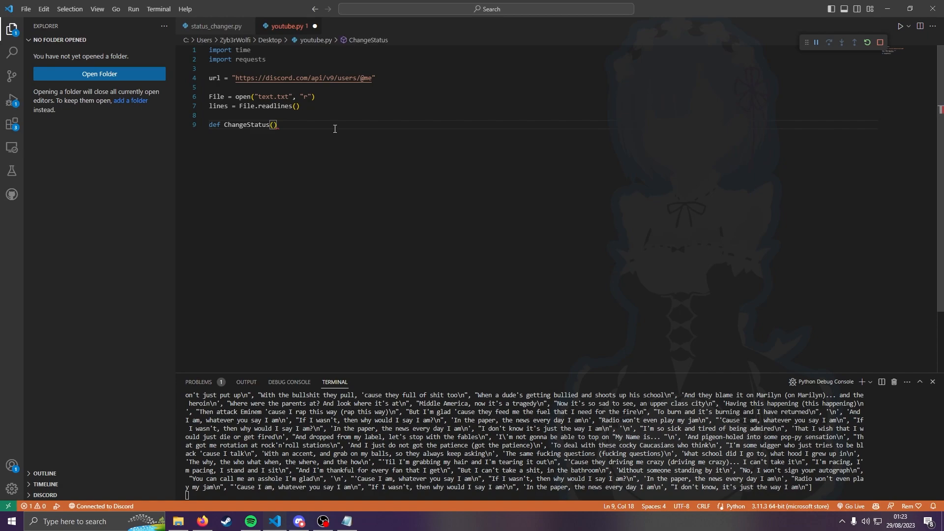
pyautogui.write('message')
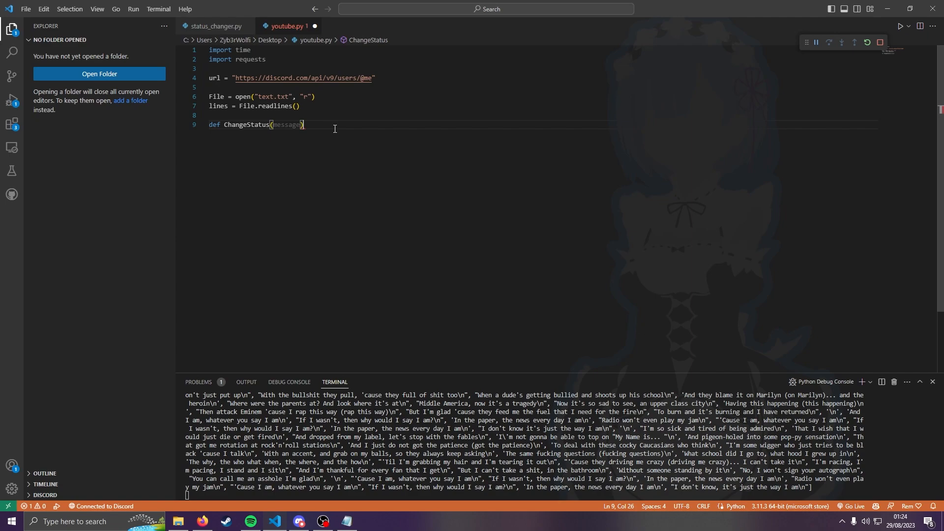
pyautogui.click(209, 87)
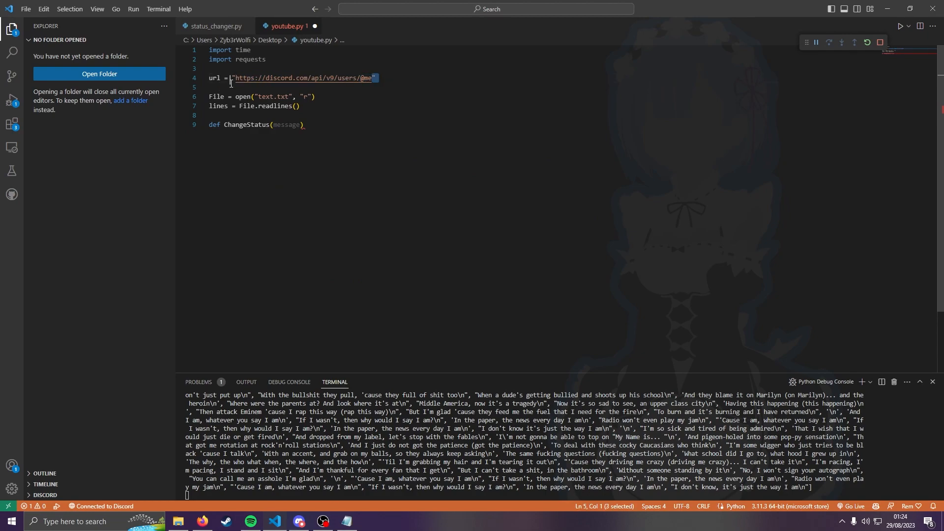
pyautogui.click(305, 125)
pyautogui.write(':')
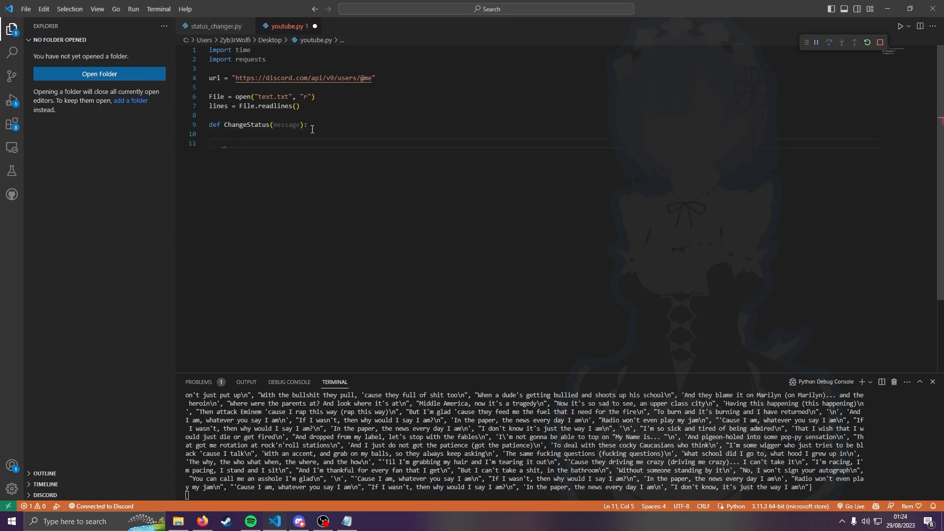
pyautogui.moveTo(343, 154)
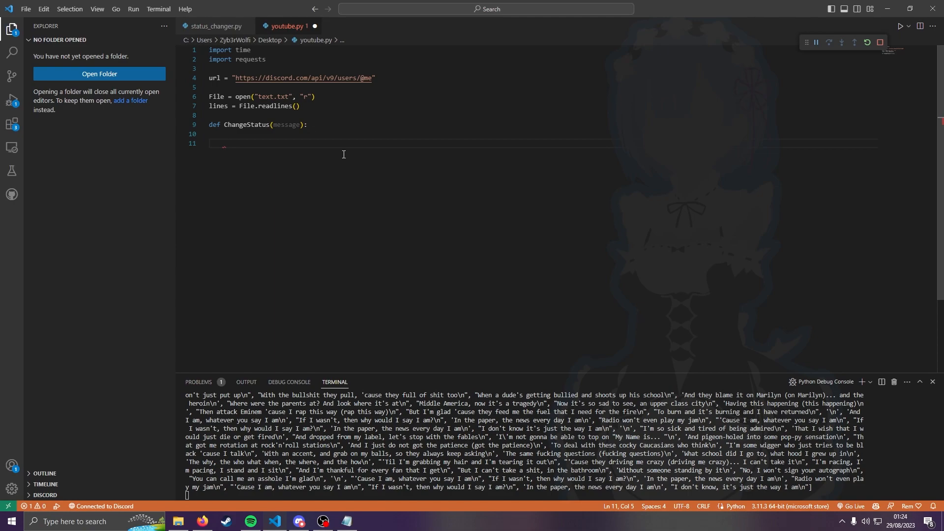
pyautogui.write('header =')
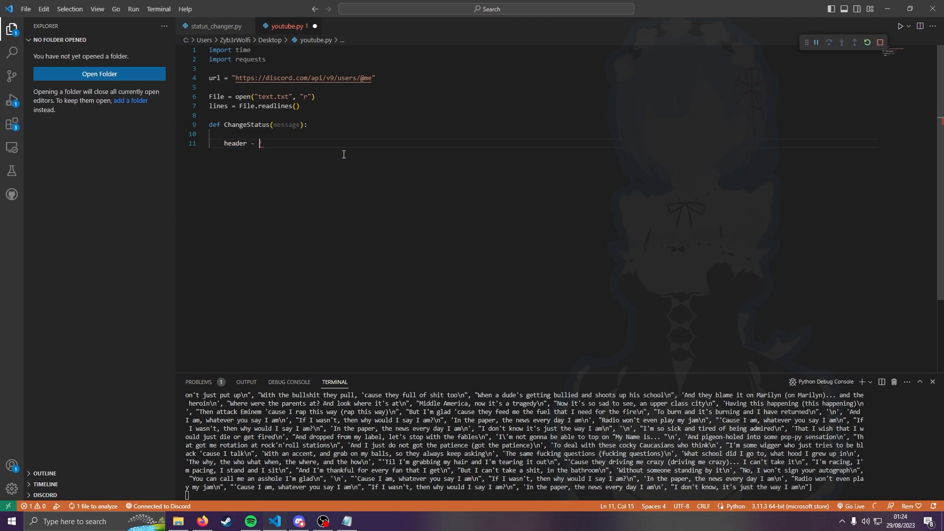
pyautogui.write('{')
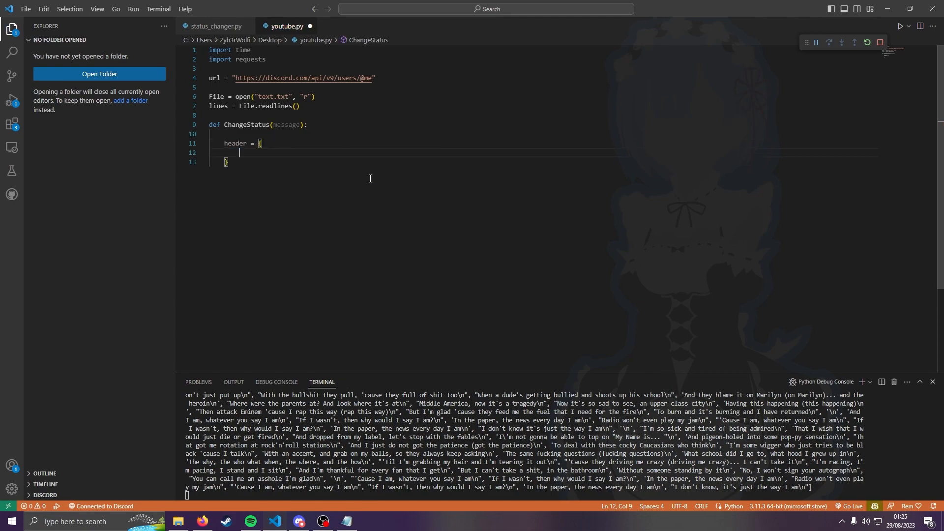
pyautogui.write('"authorization"')
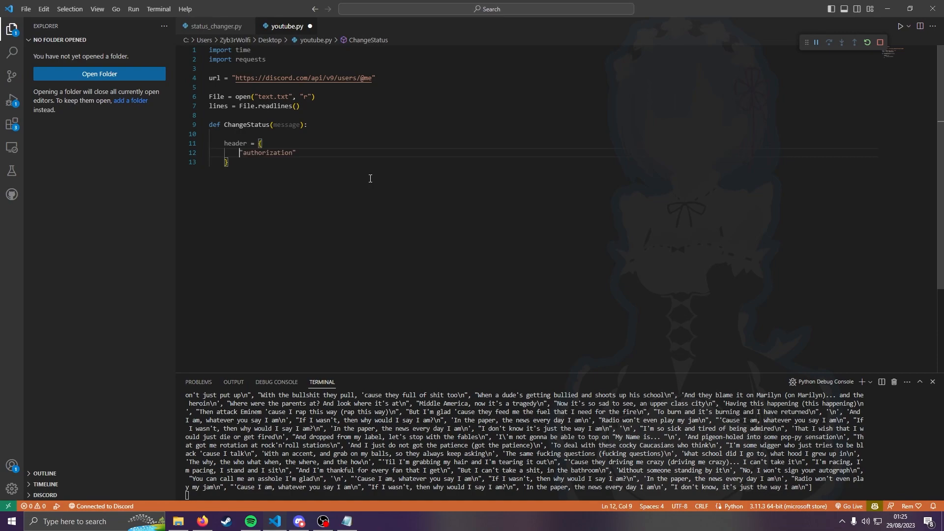
pyautogui.write('authorization"')
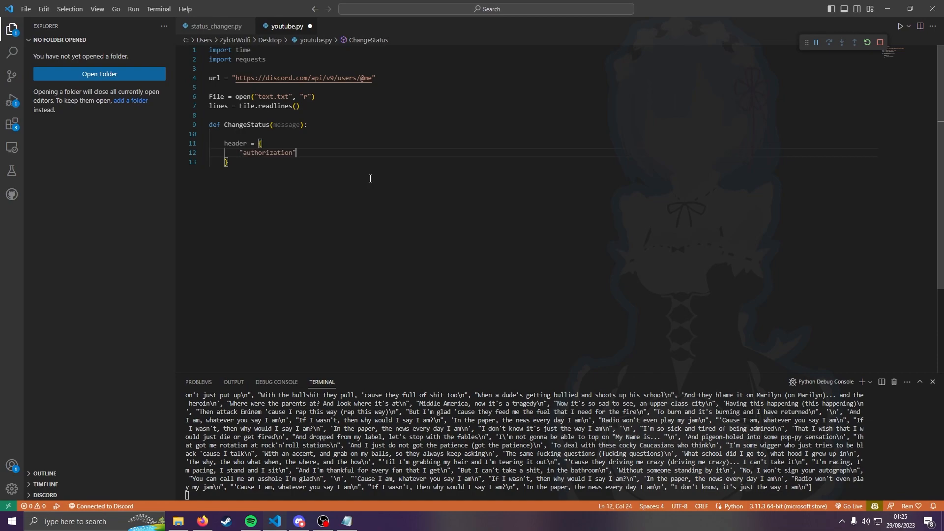
pyautogui.write(': "')
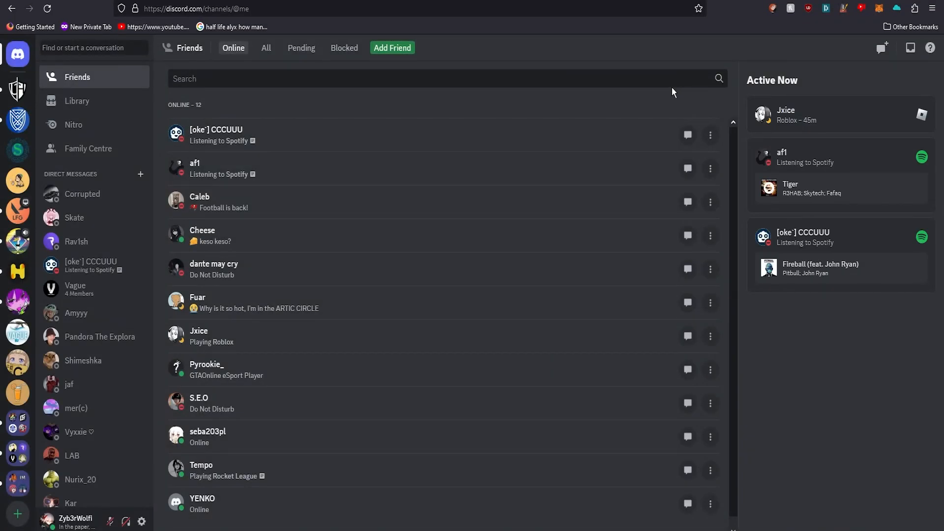
pyautogui.moveTo(418, 271)
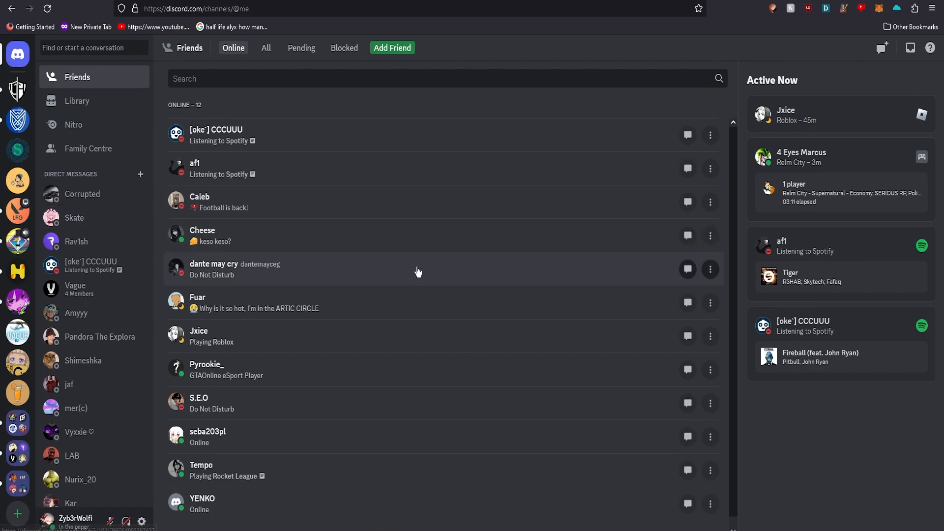
# Show Discord's network request log in Firefox dev tools filtered to /api
pyautogui.press('F12')
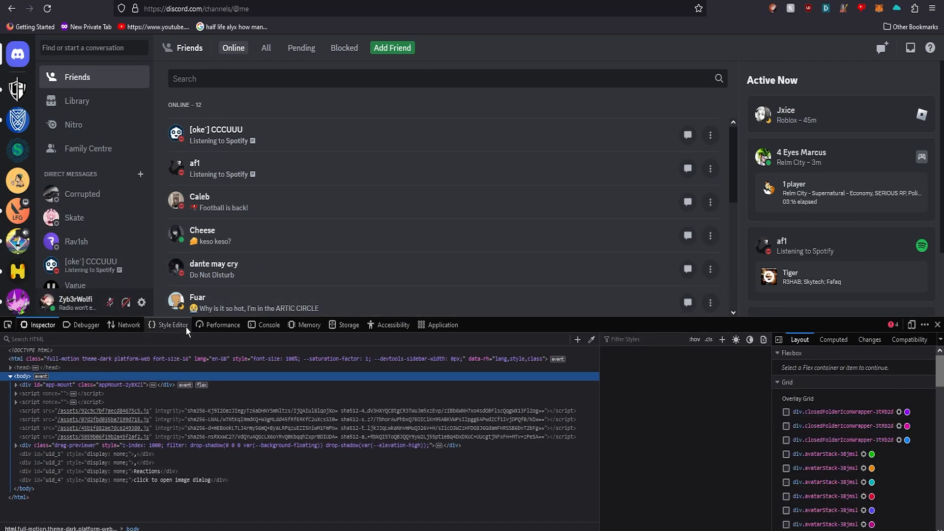
pyautogui.click(128, 324)
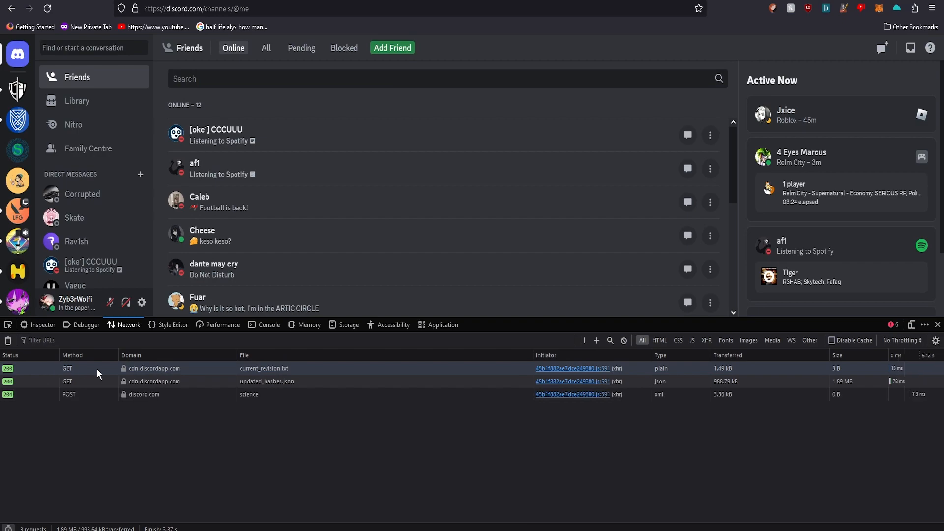
pyautogui.moveTo(107, 278)
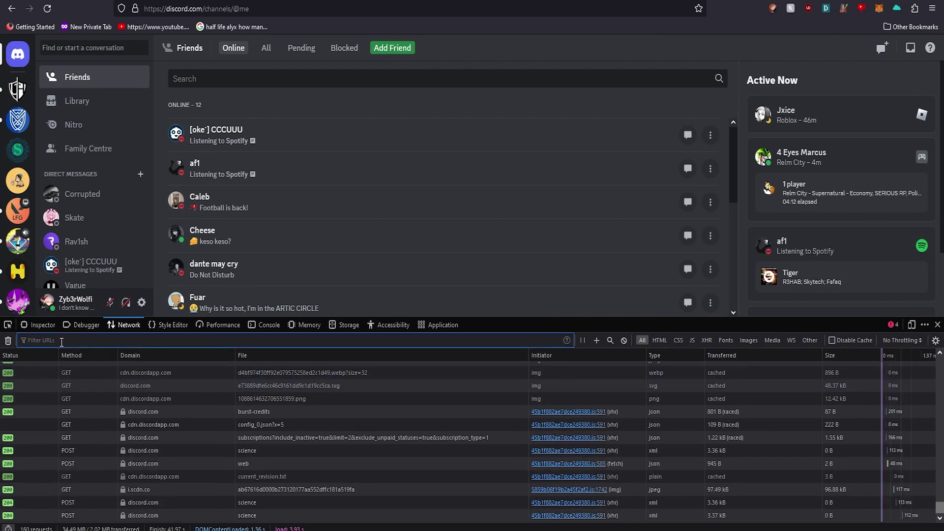
pyautogui.write('/a')
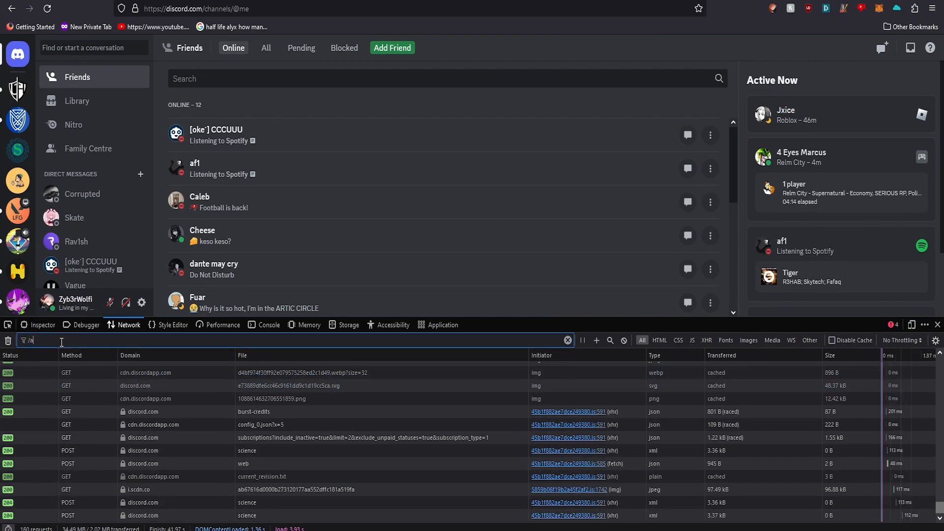
pyautogui.write('pi')
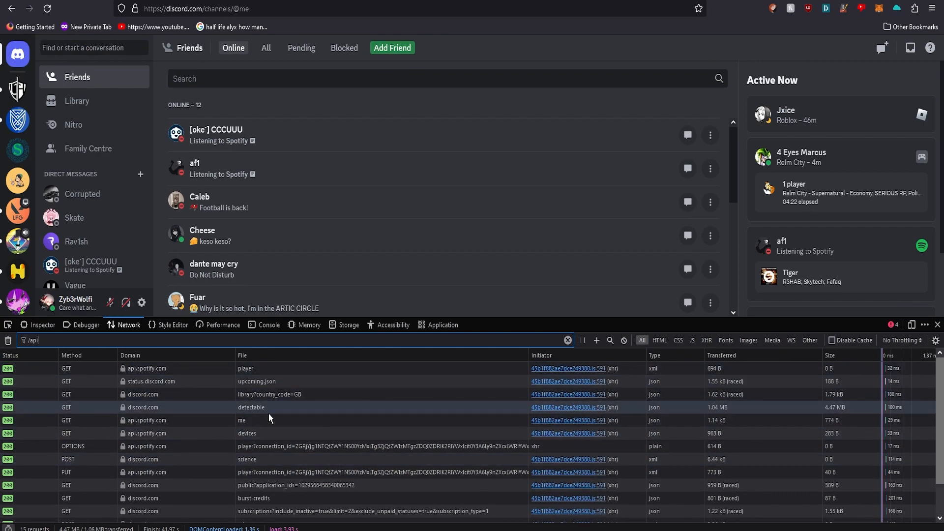
pyautogui.scroll(-3)
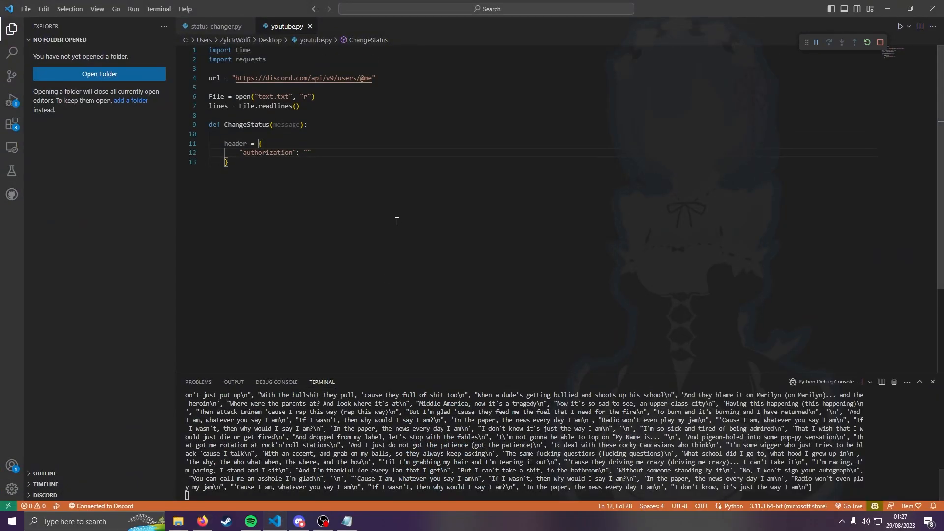
# Leave the authorization value empty and start jsonData with "status": "online"
pyautogui.write('authorization')
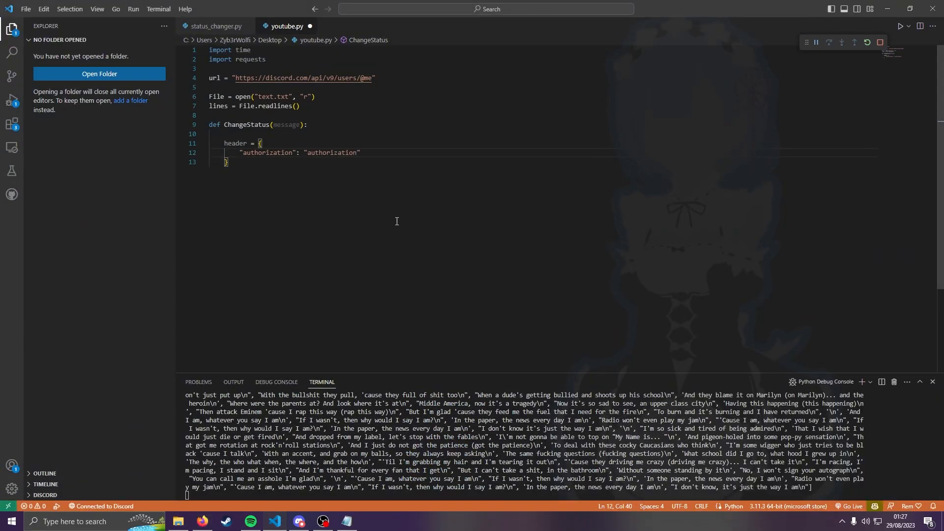
pyautogui.press('Backspace')
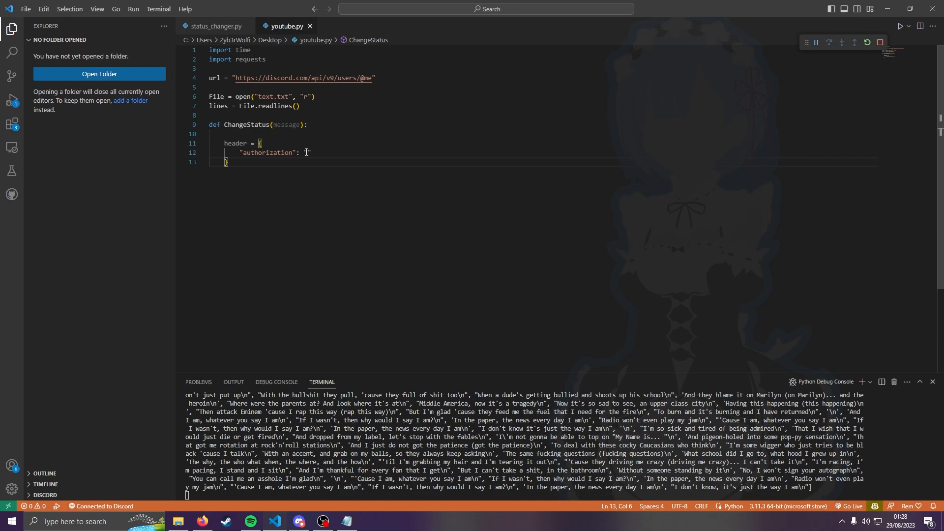
pyautogui.press('enter')
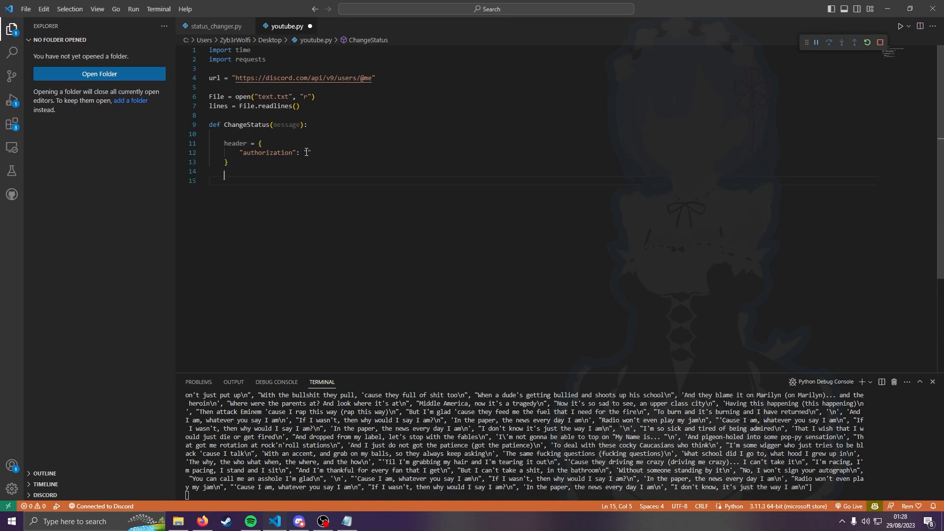
pyautogui.write('jsonData = {')
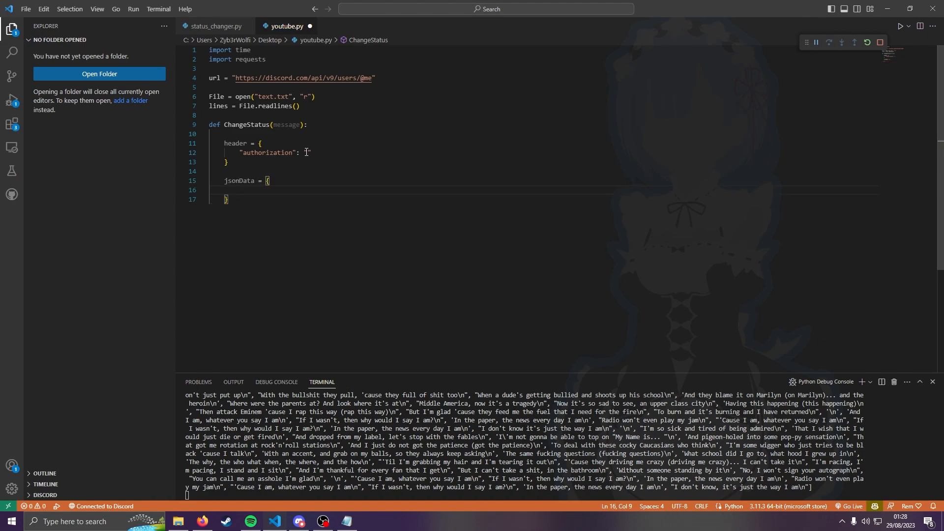
pyautogui.write('"status":')
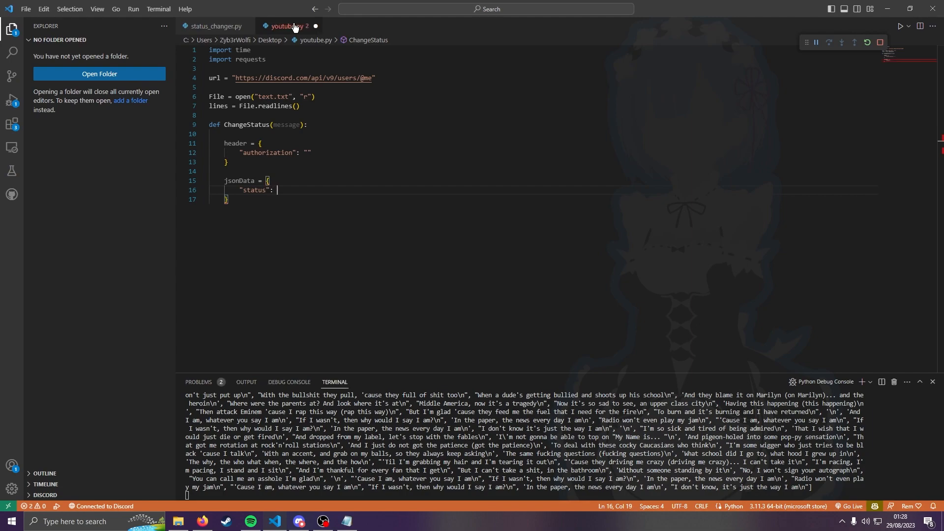
pyautogui.write('"online"')
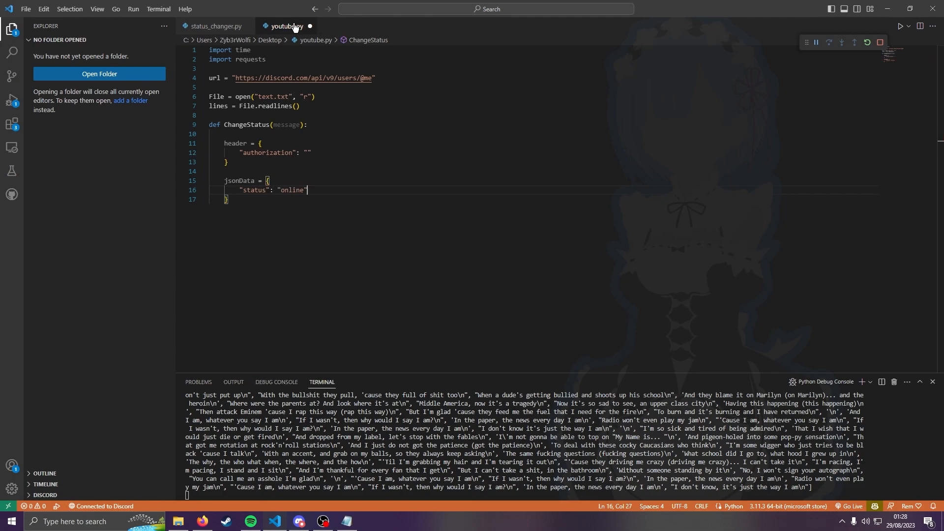
# Add "custom_status": { "text": message } to the jsonData payload
pyautogui.press('Enter')
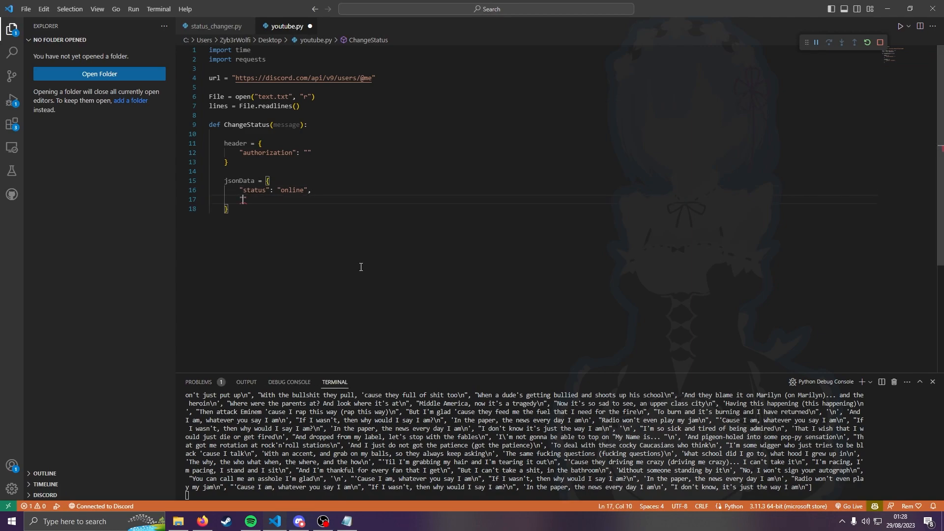
pyautogui.write('"custom_status')
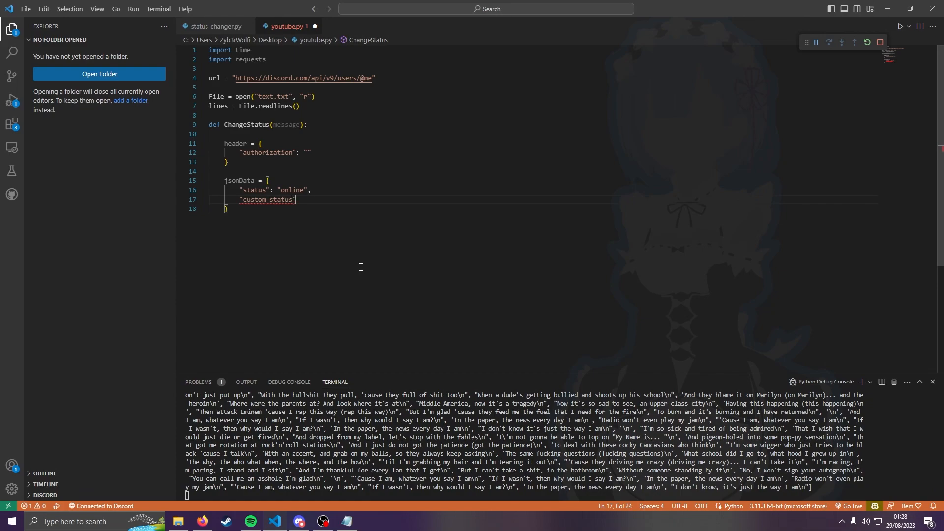
pyautogui.write(': {')
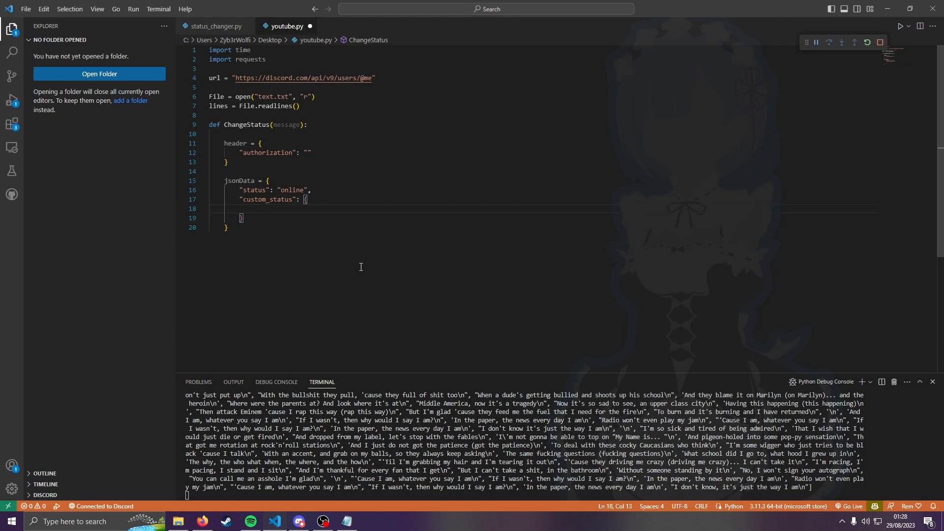
pyautogui.write('"tex"')
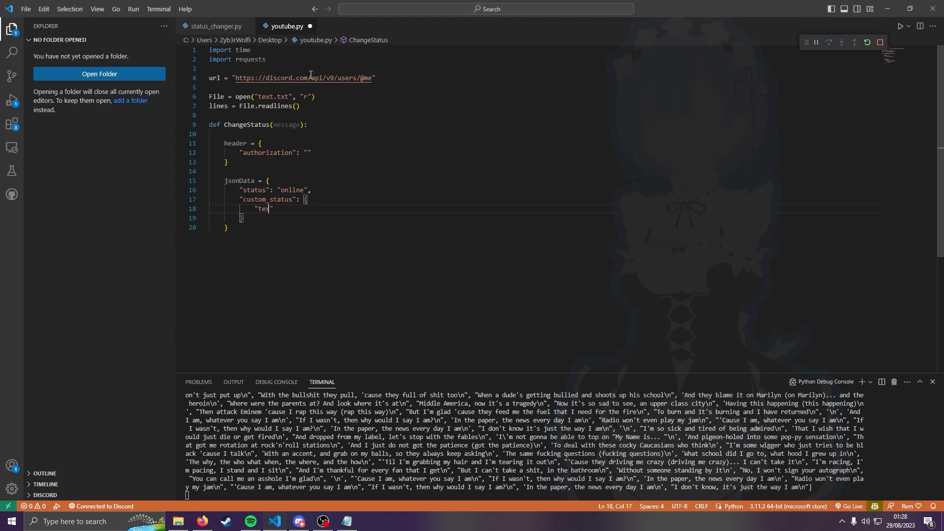
pyautogui.write('message')
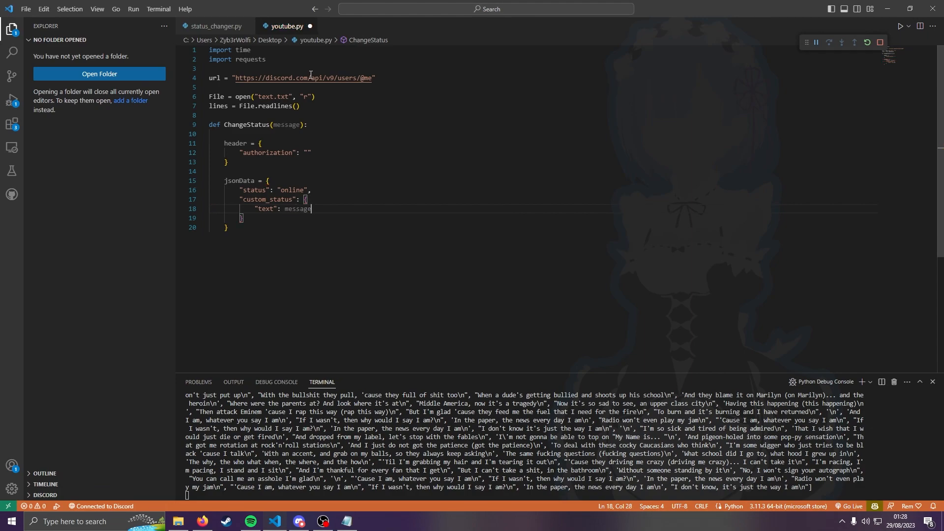
pyautogui.doubleClick(287, 124)
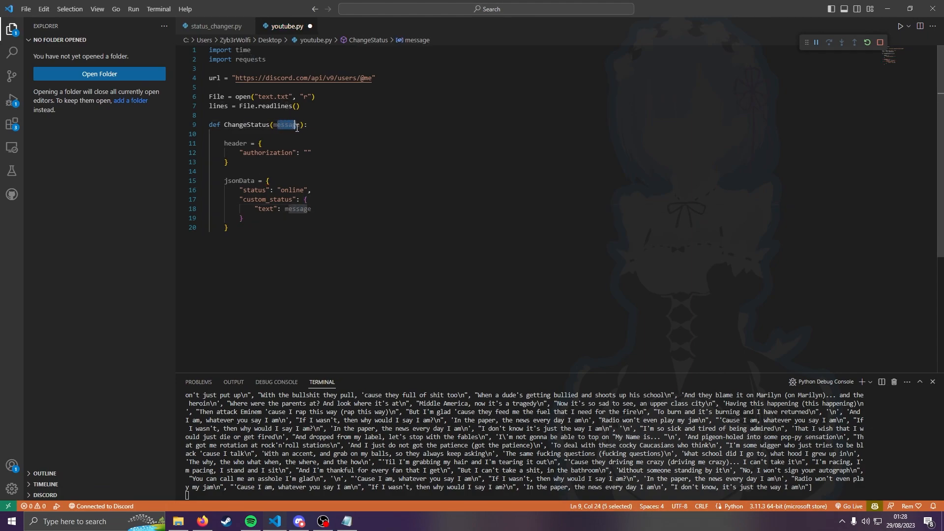
pyautogui.click(334, 78)
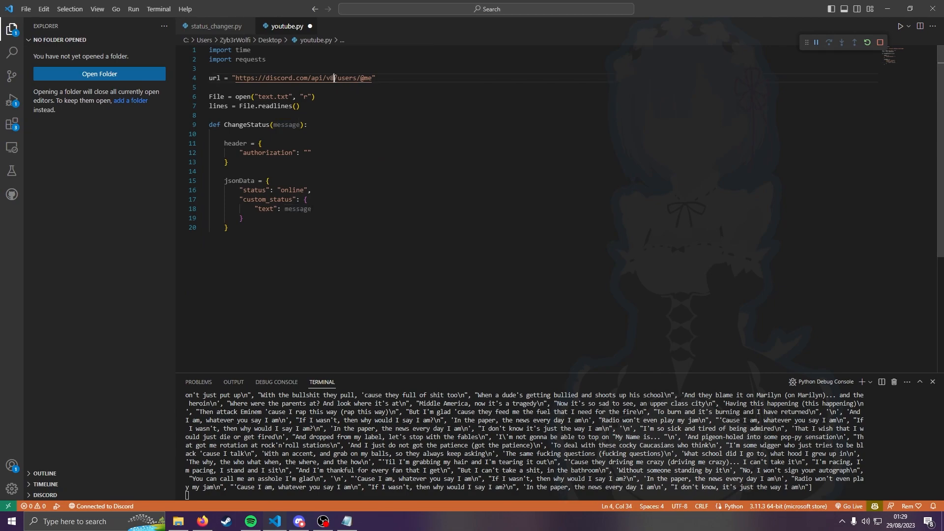
pyautogui.click(373, 77)
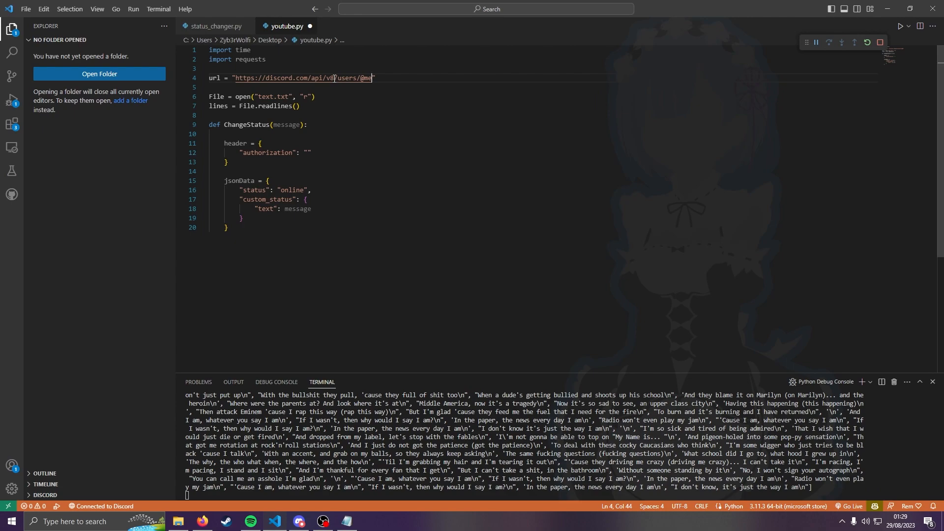
pyautogui.write('/settings')
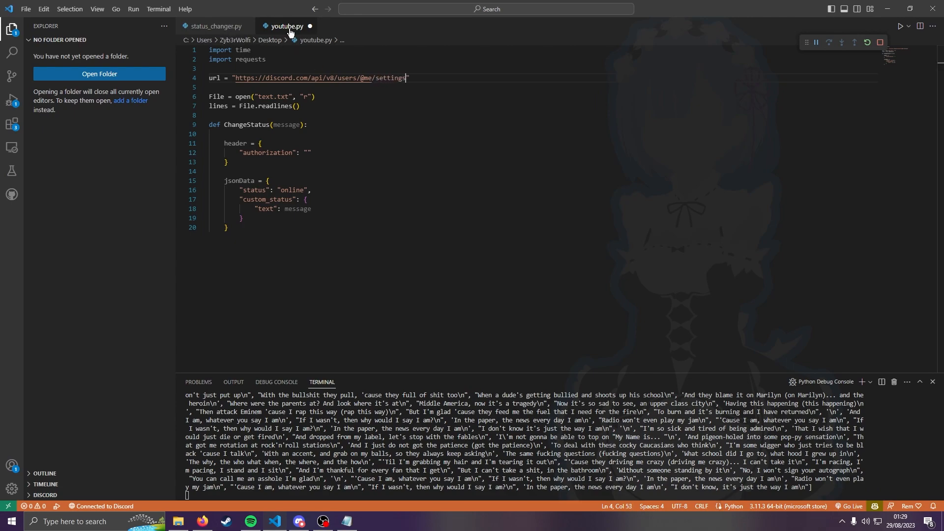
pyautogui.click(266, 214)
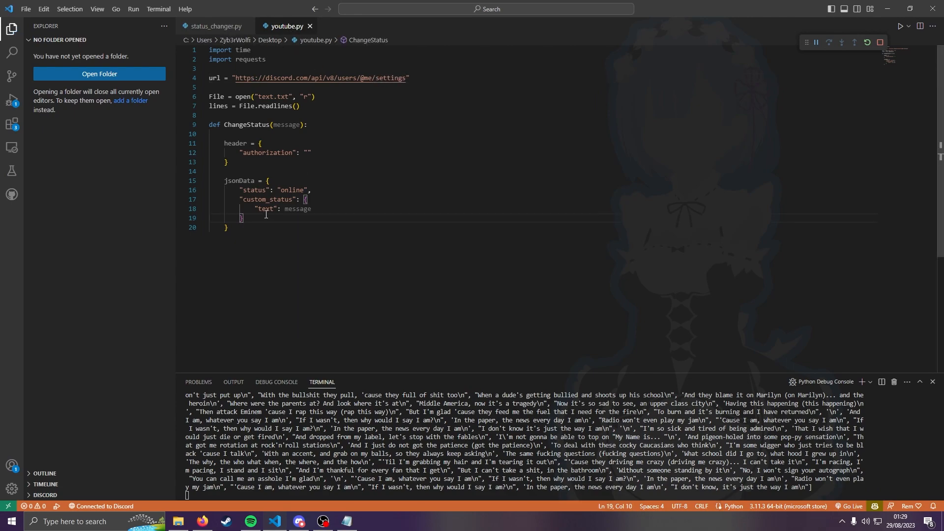
# Send request = requests.patch(url, headers=header, json=jsonData) at the end of ChangeStatus
pyautogui.write('request')
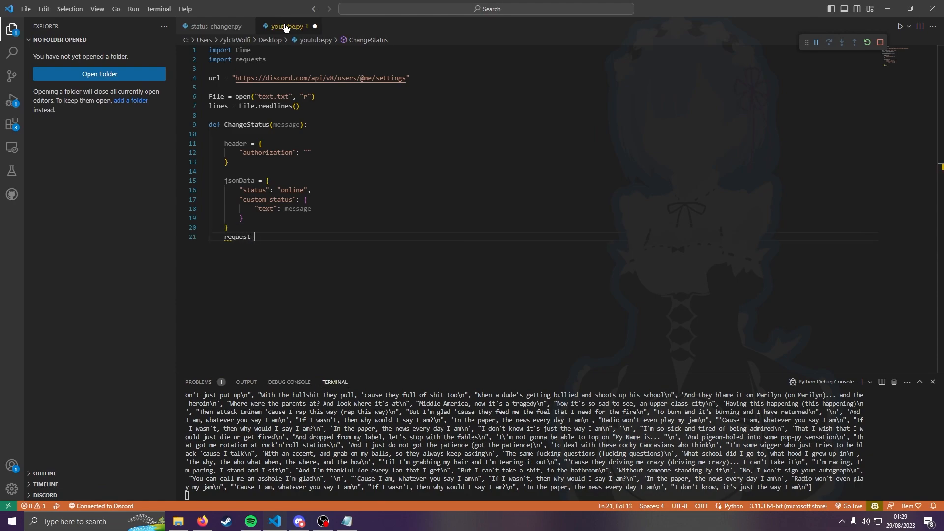
pyautogui.write('= requests.patch(')
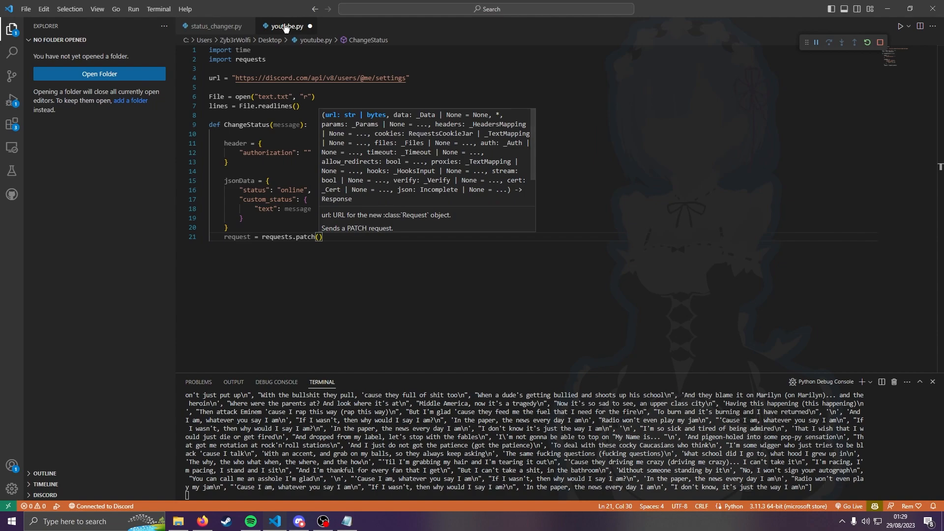
pyautogui.write('url,')
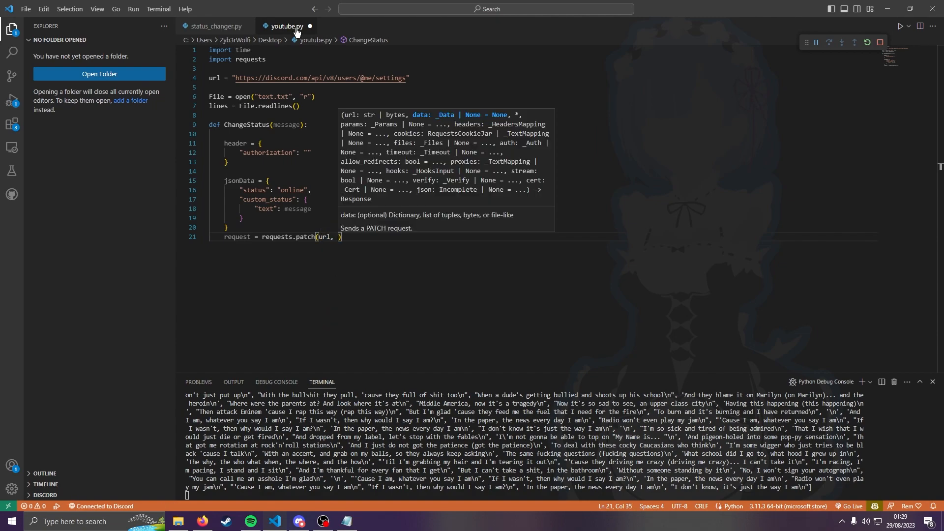
pyautogui.write('headers=header, json=jsonData')
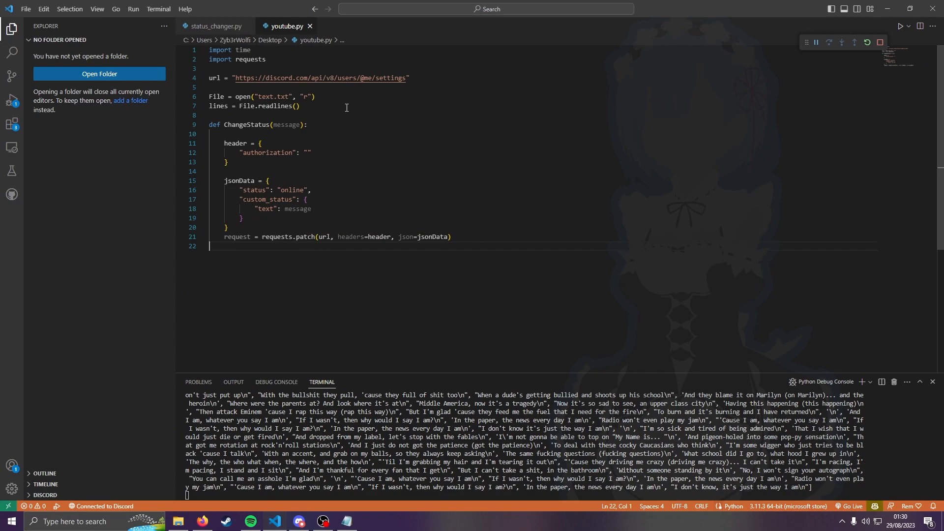
pyautogui.doubleClick(290, 124)
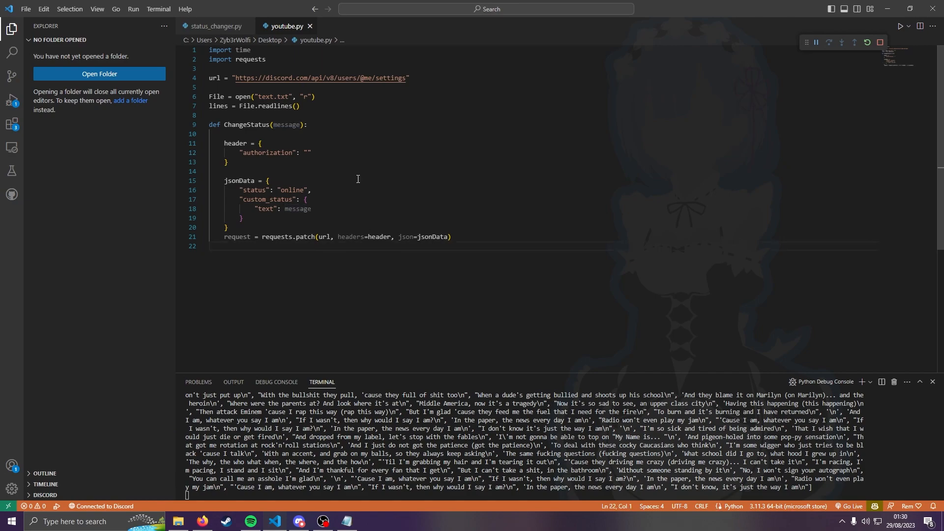
# Write a while True: loop containing for line in lines:
pyautogui.write('While')
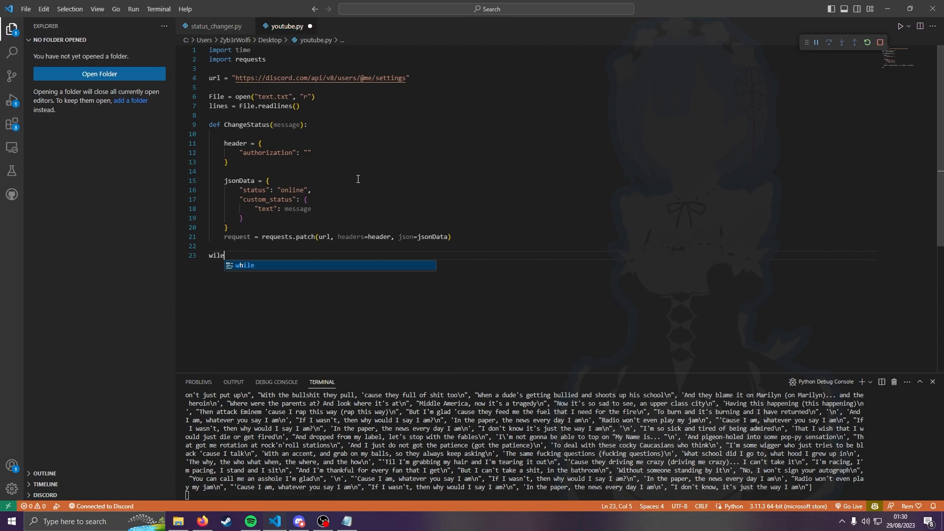
pyautogui.write('try')
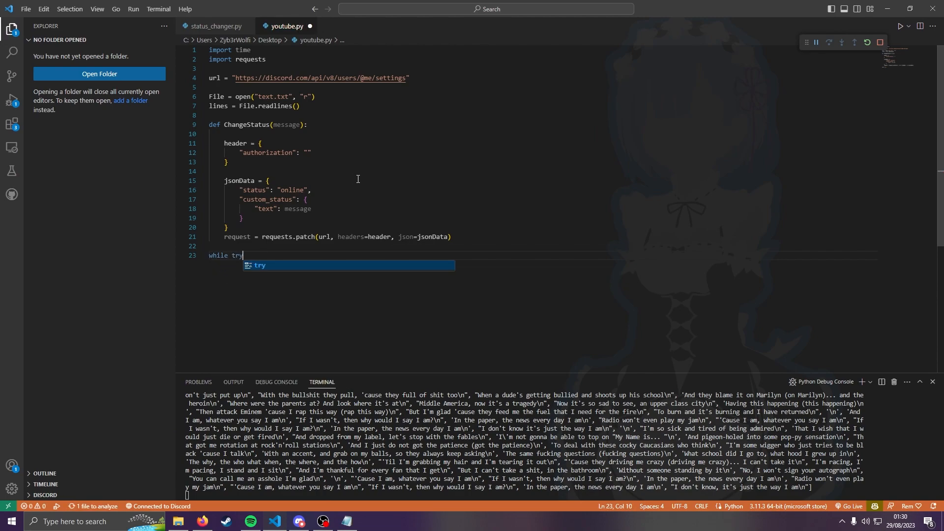
pyautogui.write('ue:')
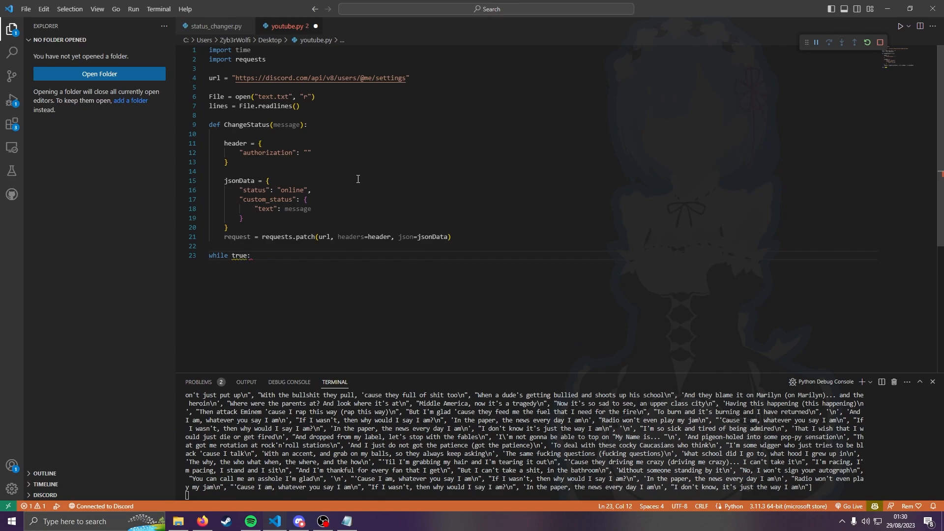
pyautogui.write('Tru')
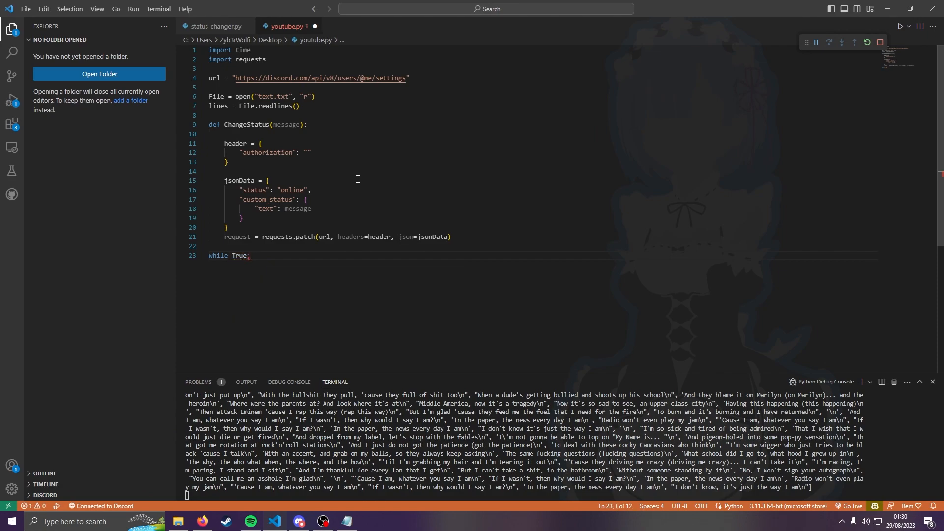
pyautogui.press('Enter')
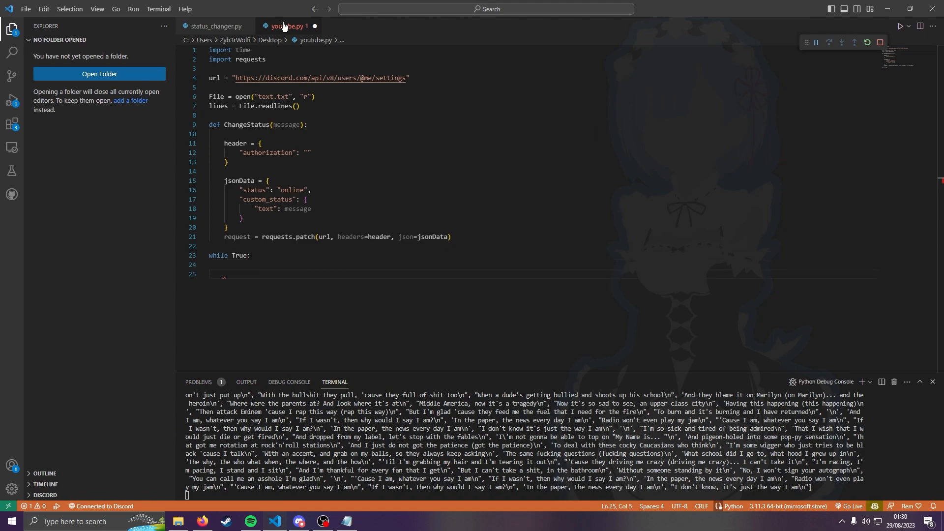
pyautogui.write('for l')
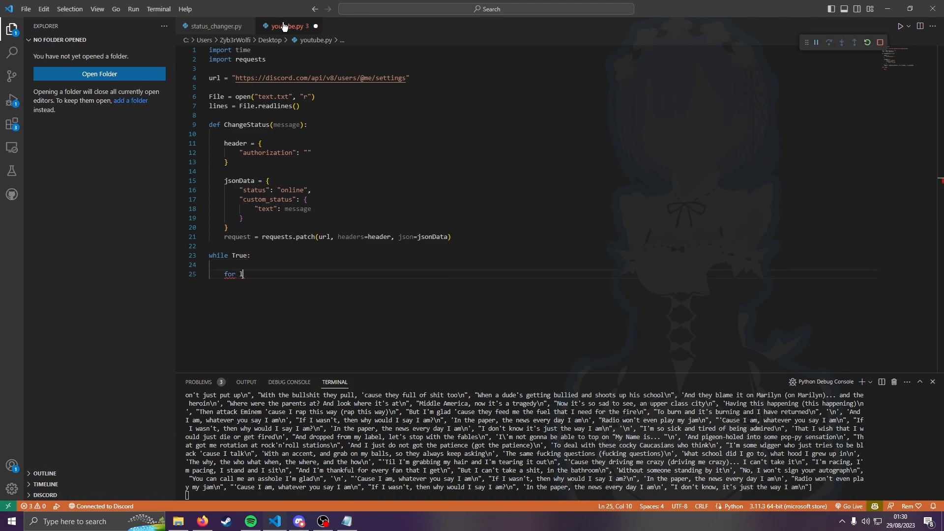
pyautogui.write('ine in lines:')
pyautogui.write('ChangeStatus(line')
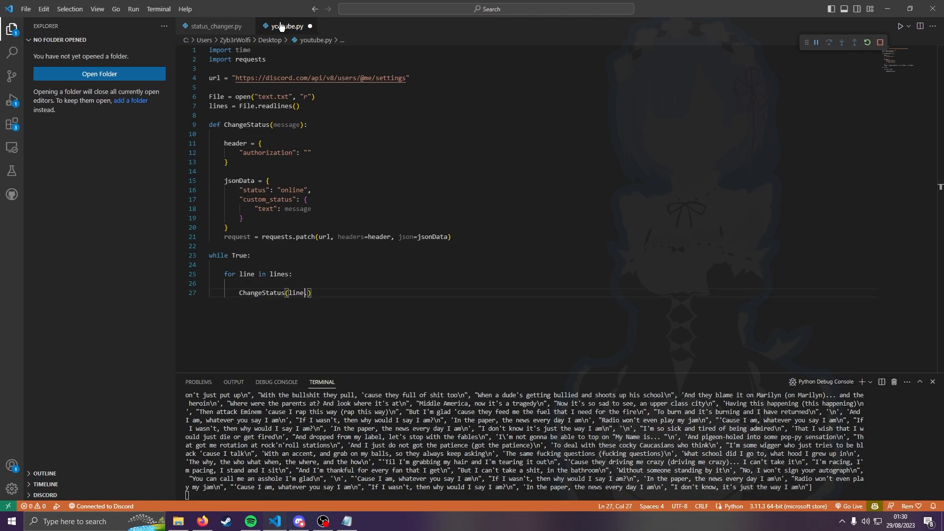
# Call ChangeStatus(line.split("\n")[0]) then time.sleep(3) inside the for loop
pyautogui.write('.split')
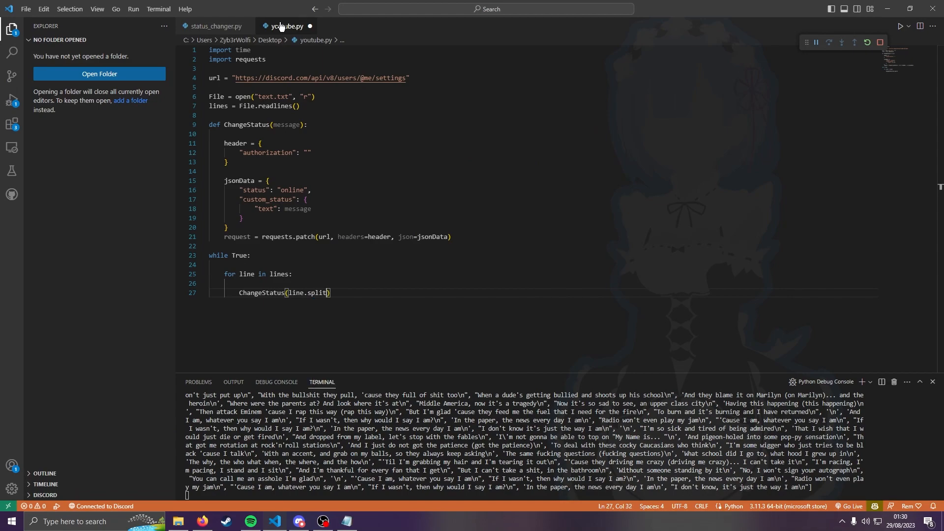
pyautogui.write('"/')
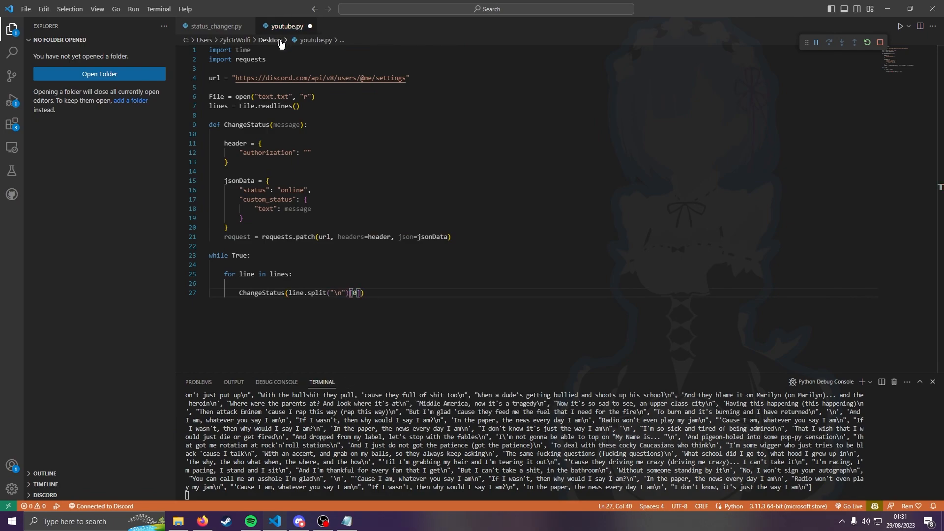
pyautogui.press('enter')
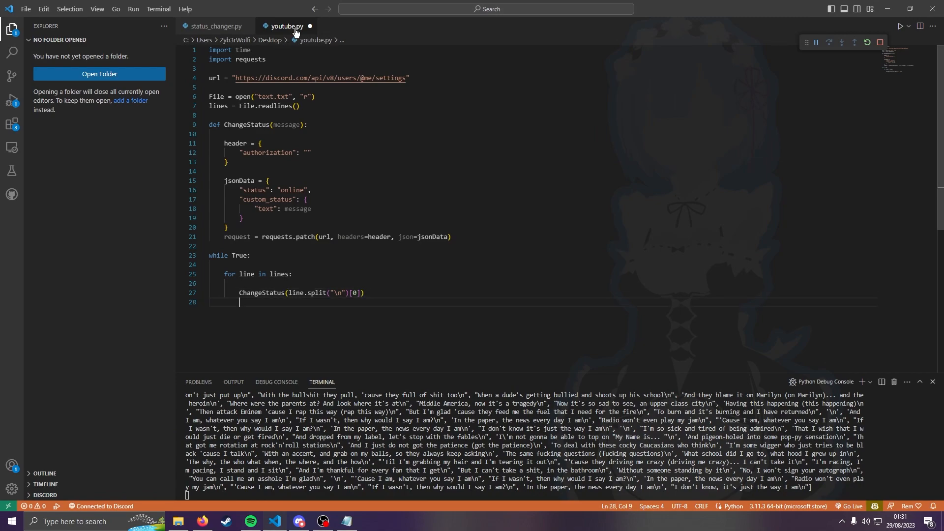
pyautogui.write('time.sleep()')
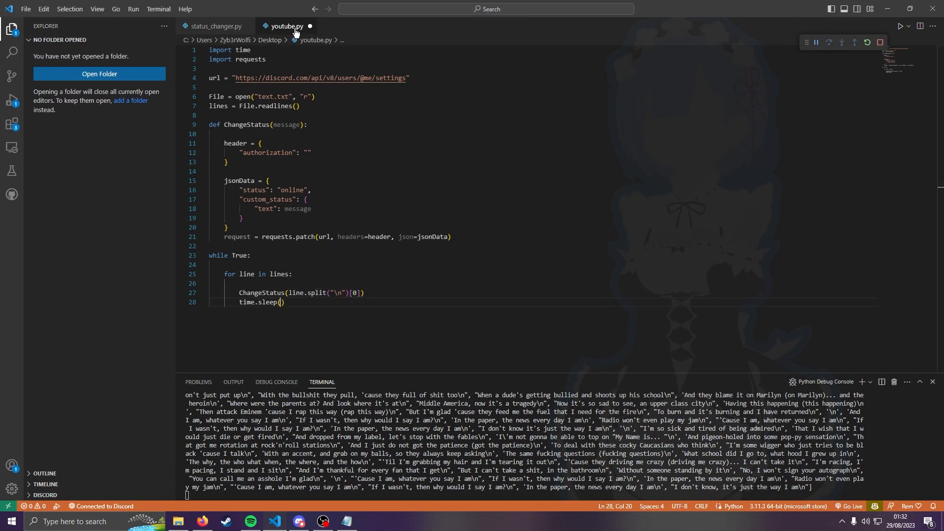
pyautogui.write('3')
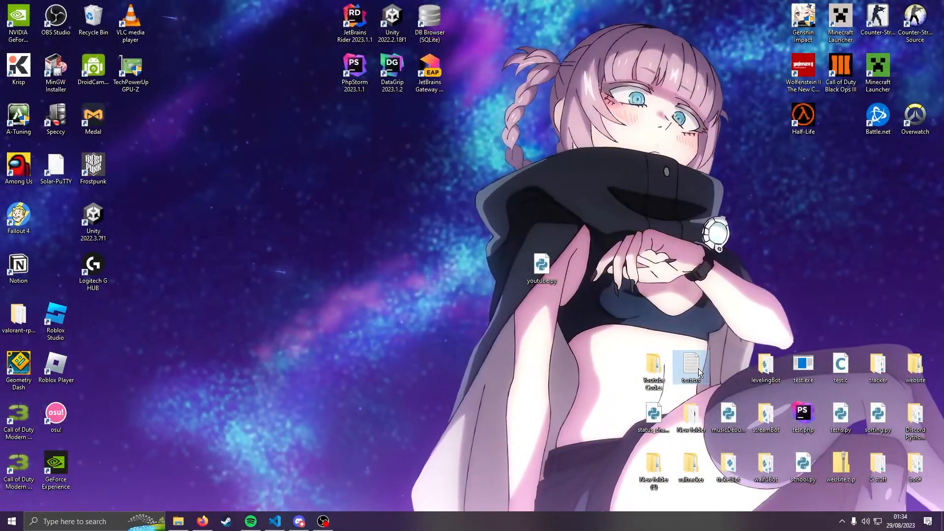
# Open text.txt in Notepad and scroll through its song lyrics and back to the top
pyautogui.doubleClick(691, 368)
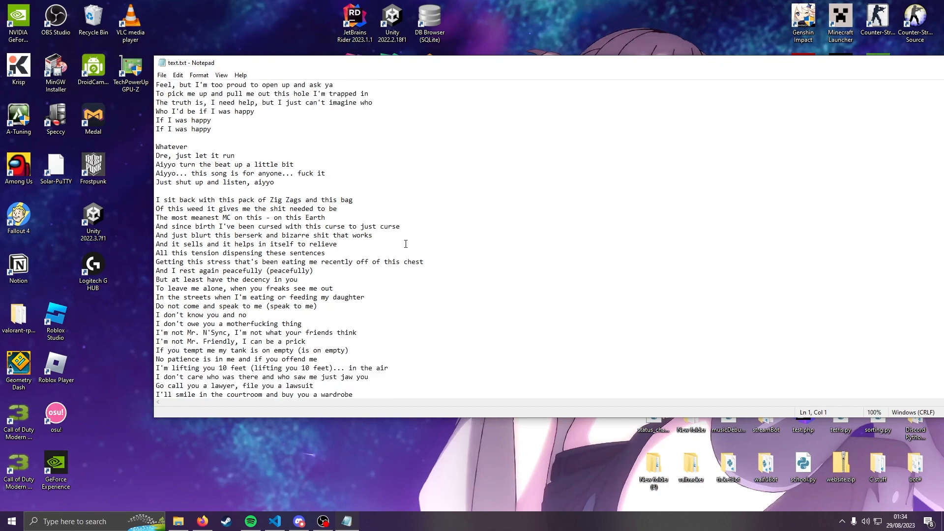
pyautogui.scroll(-3)
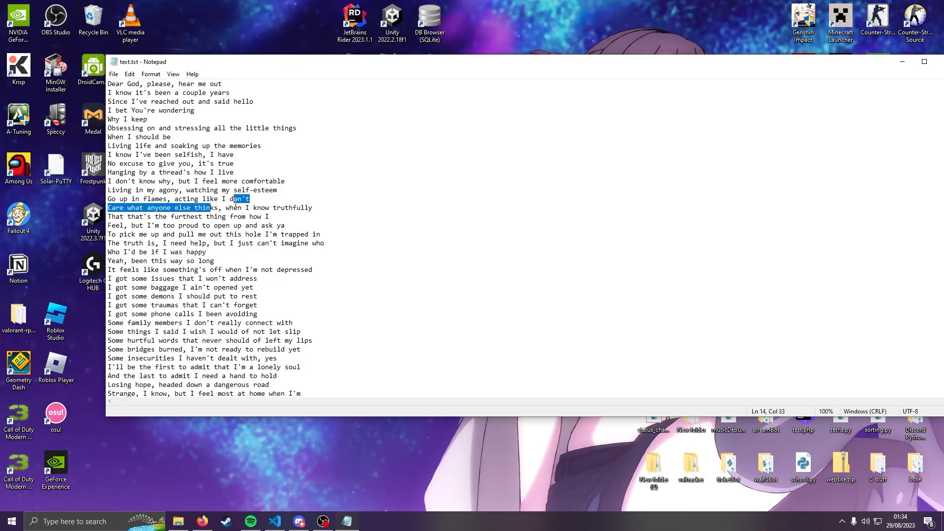
pyautogui.click(235, 208)
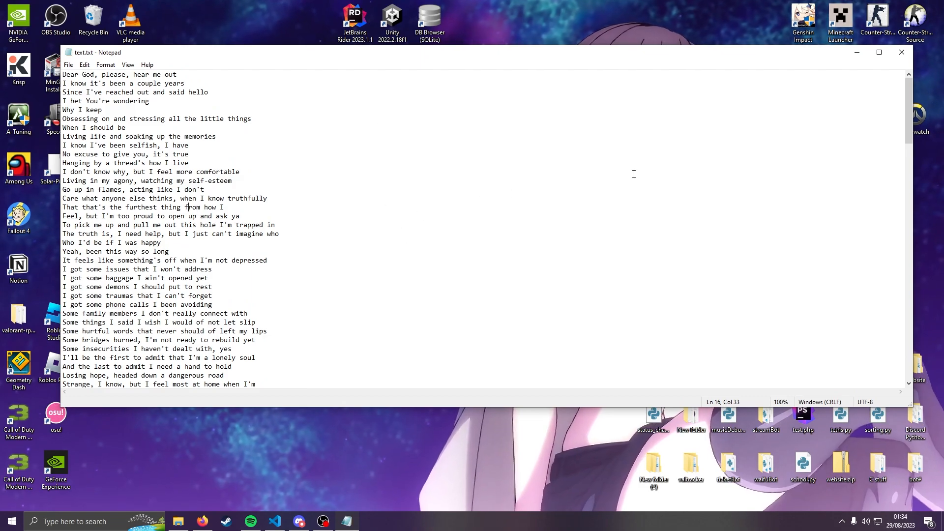
pyautogui.scroll(-3)
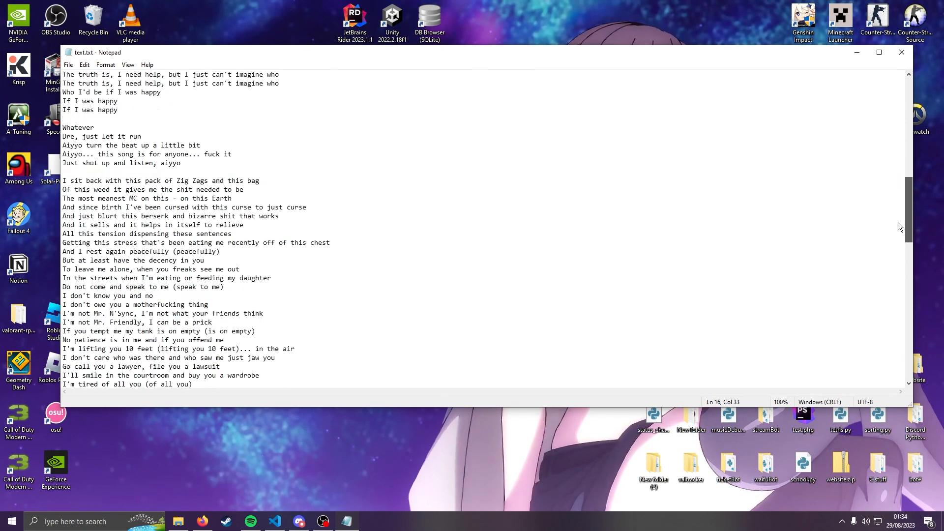
pyautogui.scroll(3)
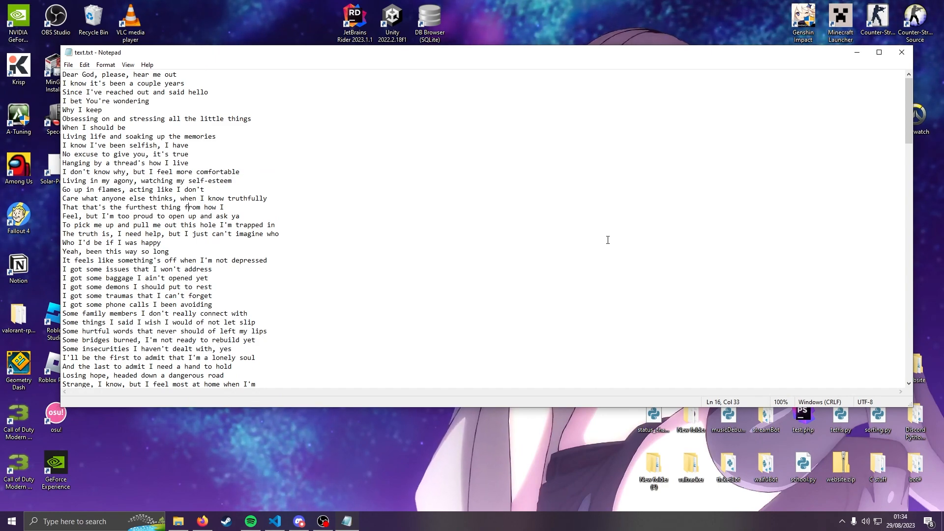
pyautogui.moveTo(410, 331)
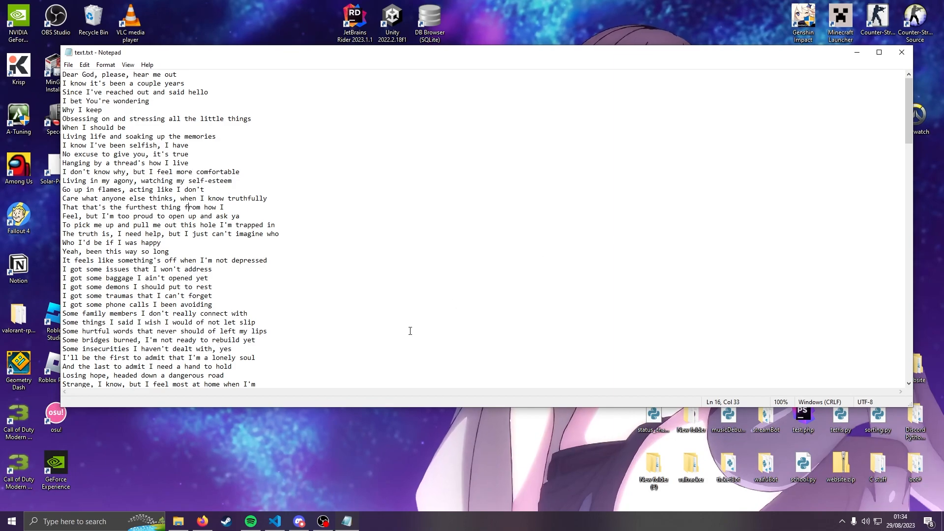
pyautogui.click(322, 522)
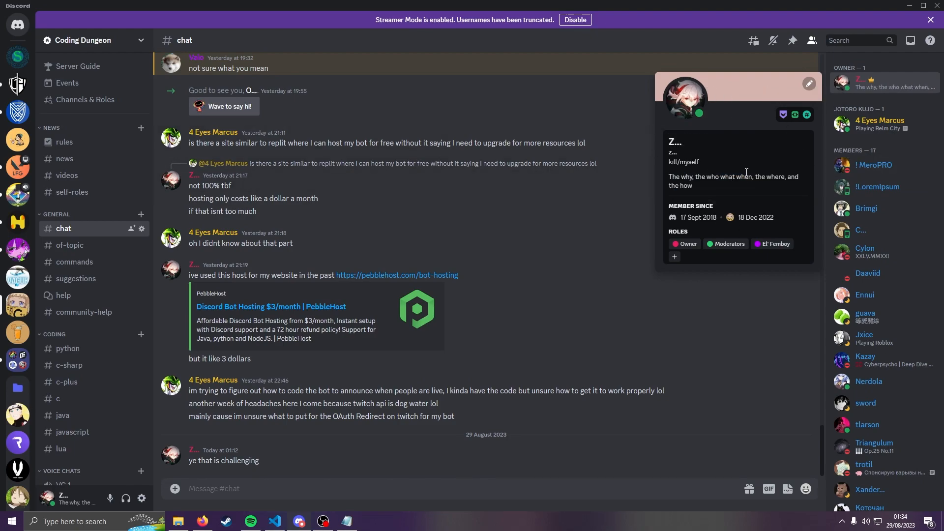
pyautogui.moveTo(693, 172)
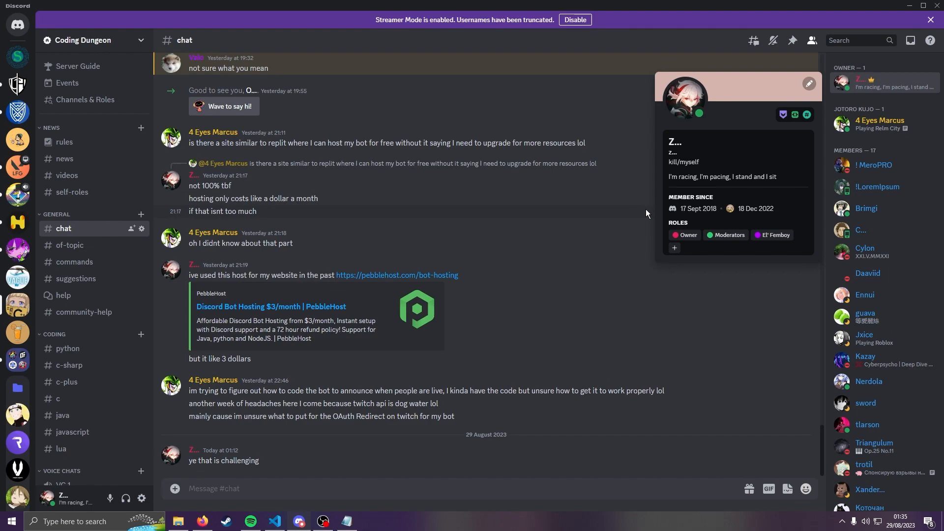
# Close the Discord profile popup after watching the status change, then bring up OBS
pyautogui.click(472, 234)
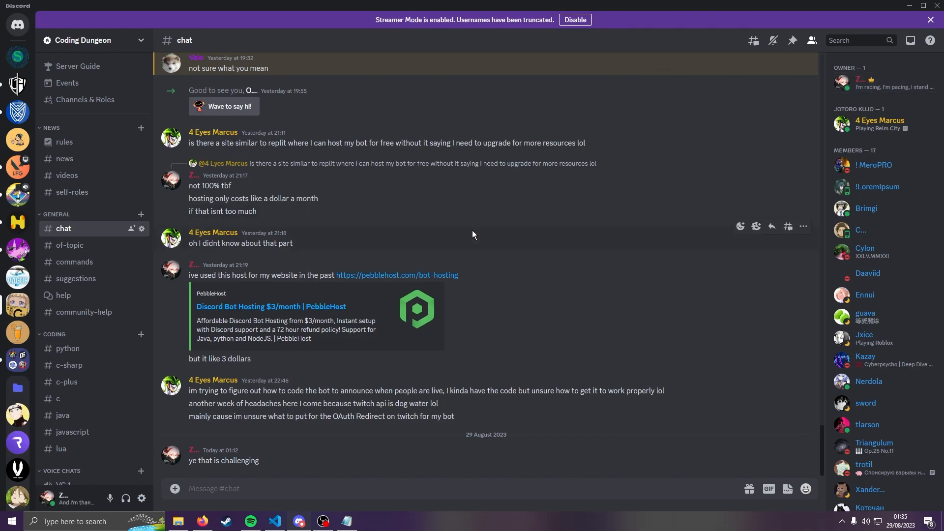
pyautogui.moveTo(288, 271)
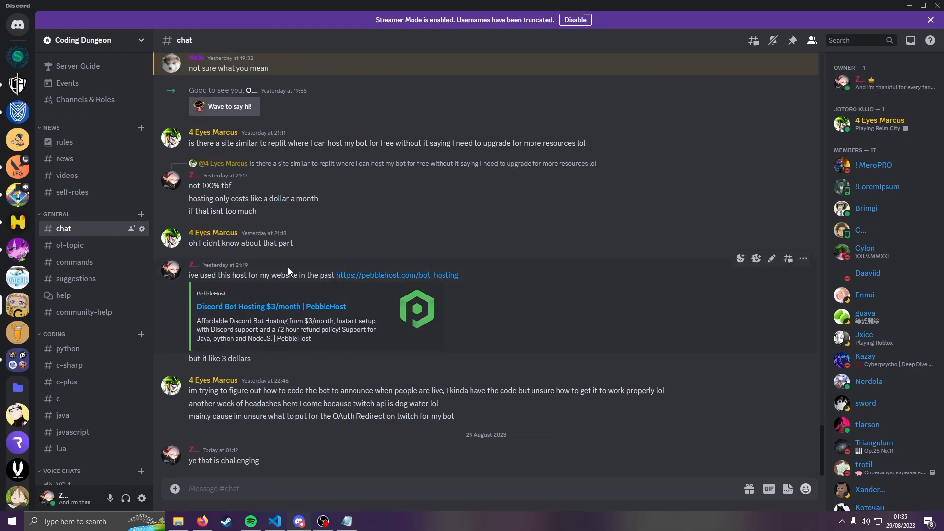
pyautogui.moveTo(68, 349)
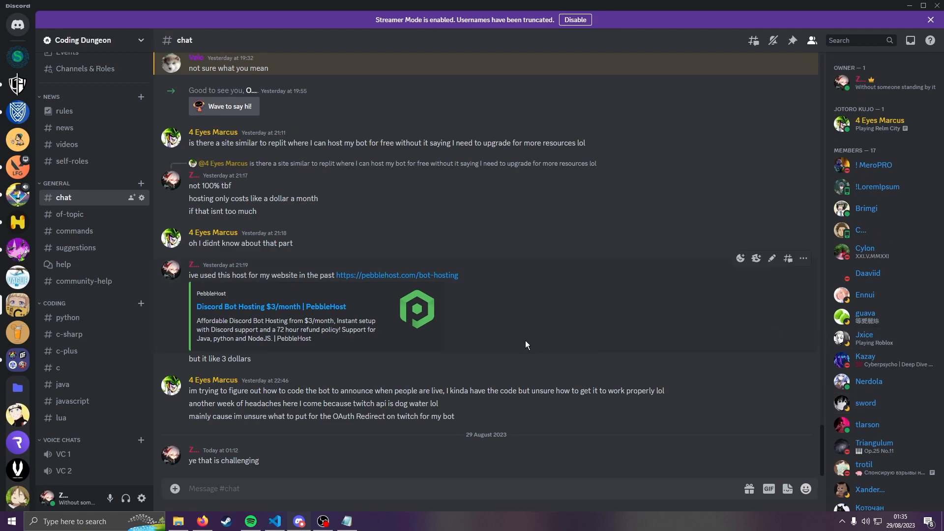
pyautogui.moveTo(529, 341)
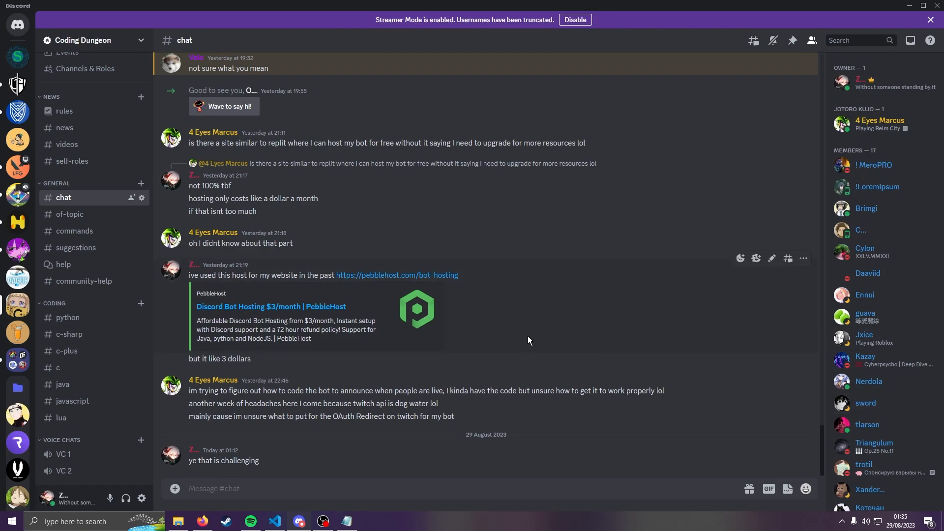
pyautogui.click(324, 522)
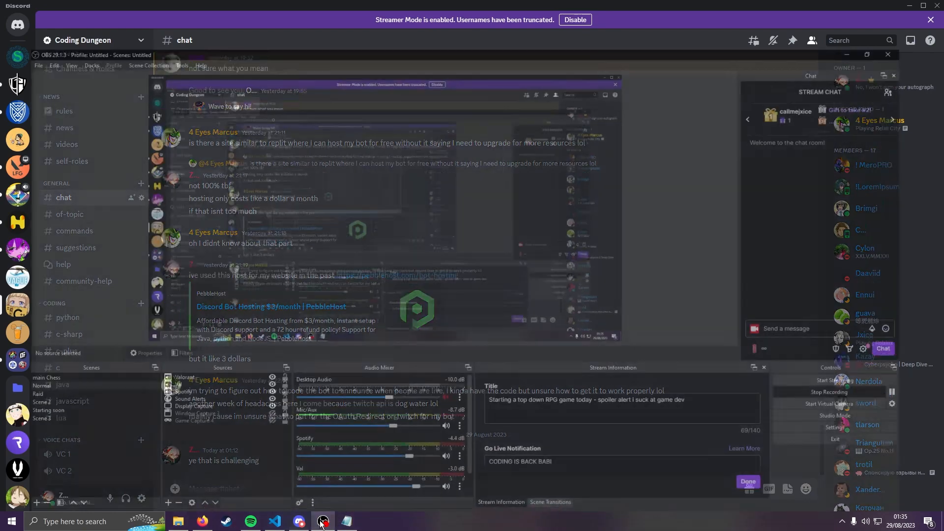